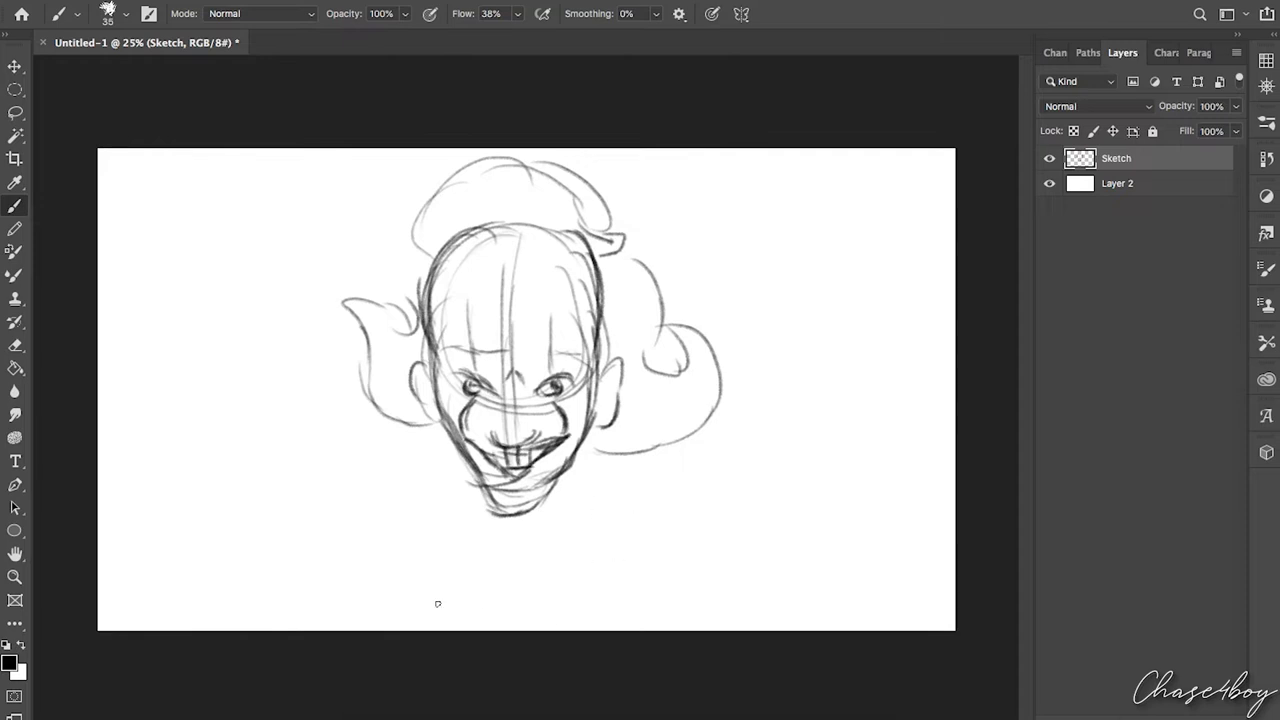
# Sketch the clown's head shape, grinning mouth, eyes and nose, then refine the facial features
pyautogui.moveTo(400, 460); pyautogui.dragTo(600, 560)
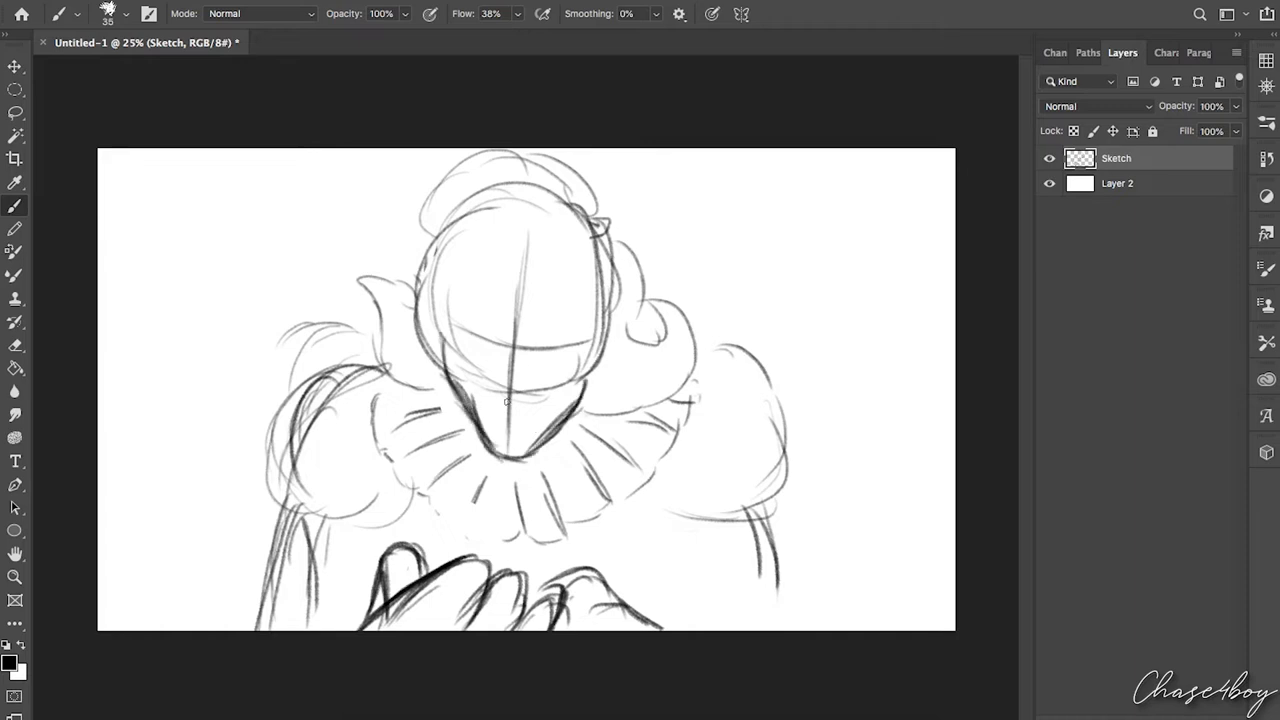
pyautogui.moveTo(470, 400); pyautogui.dragTo(570, 400)
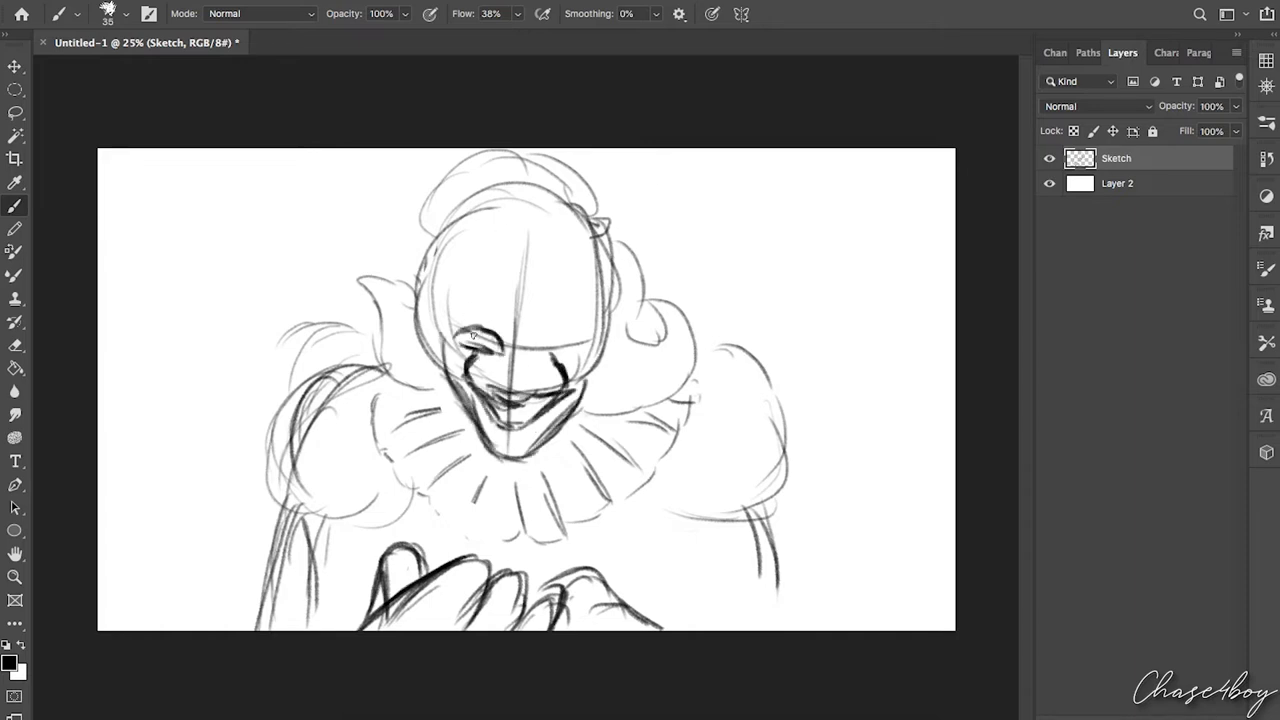
pyautogui.moveTo(480, 340); pyautogui.dragTo(560, 344)
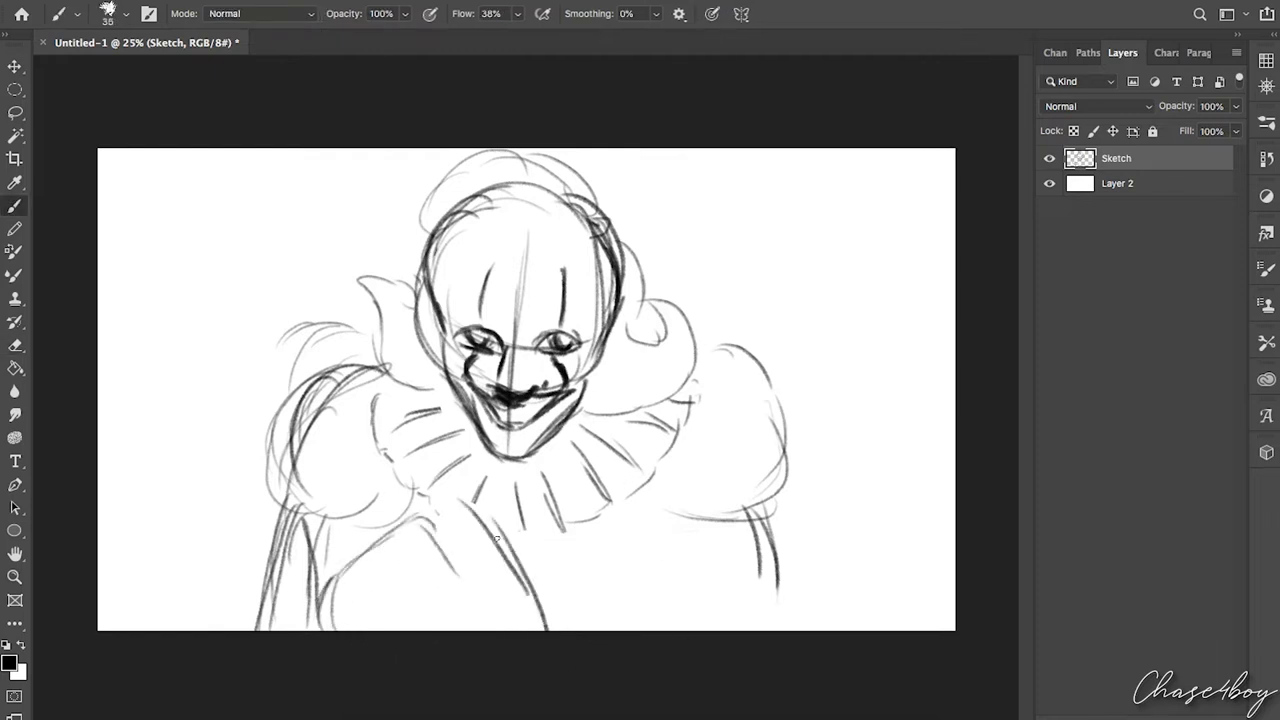
pyautogui.moveTo(380, 490); pyautogui.dragTo(510, 620)
pyautogui.write('Paint lines')
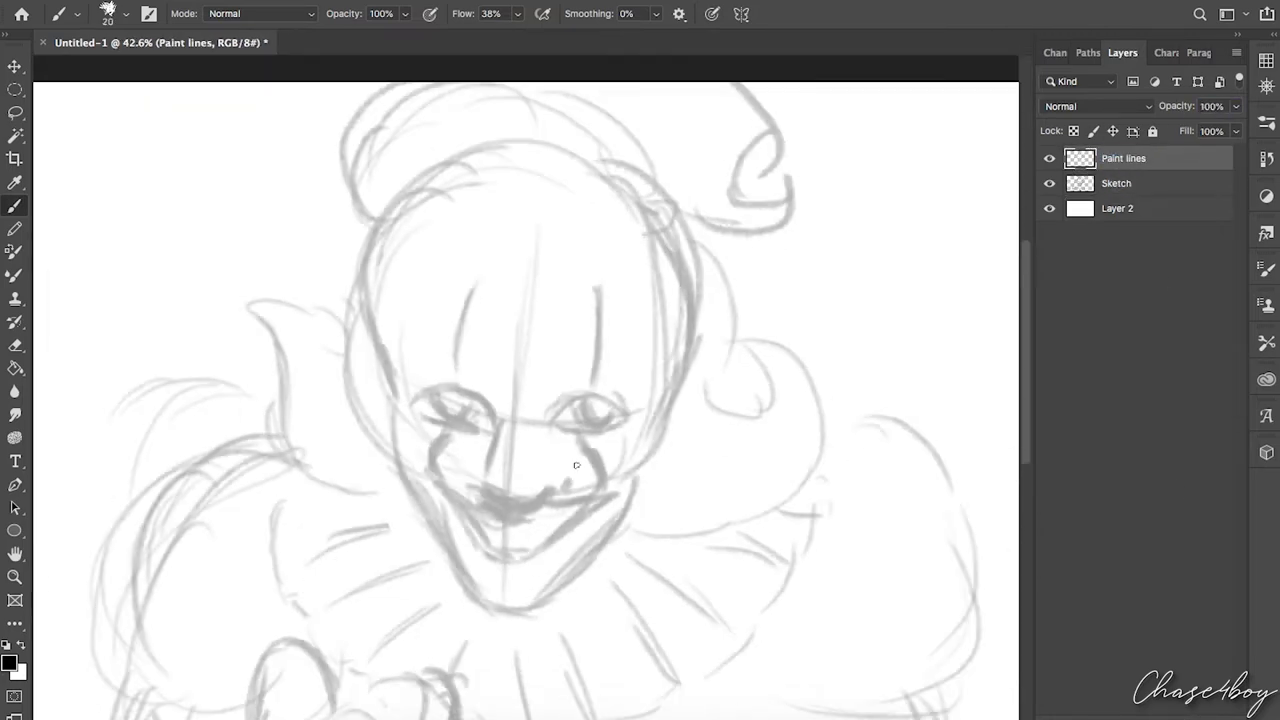
# Ink the cheeks and jaw, toothy grin, nose, eyes, brow lines, face markings, hair curls and collar ruffles
pyautogui.moveTo(410, 436); pyautogui.dragTo(540, 604)
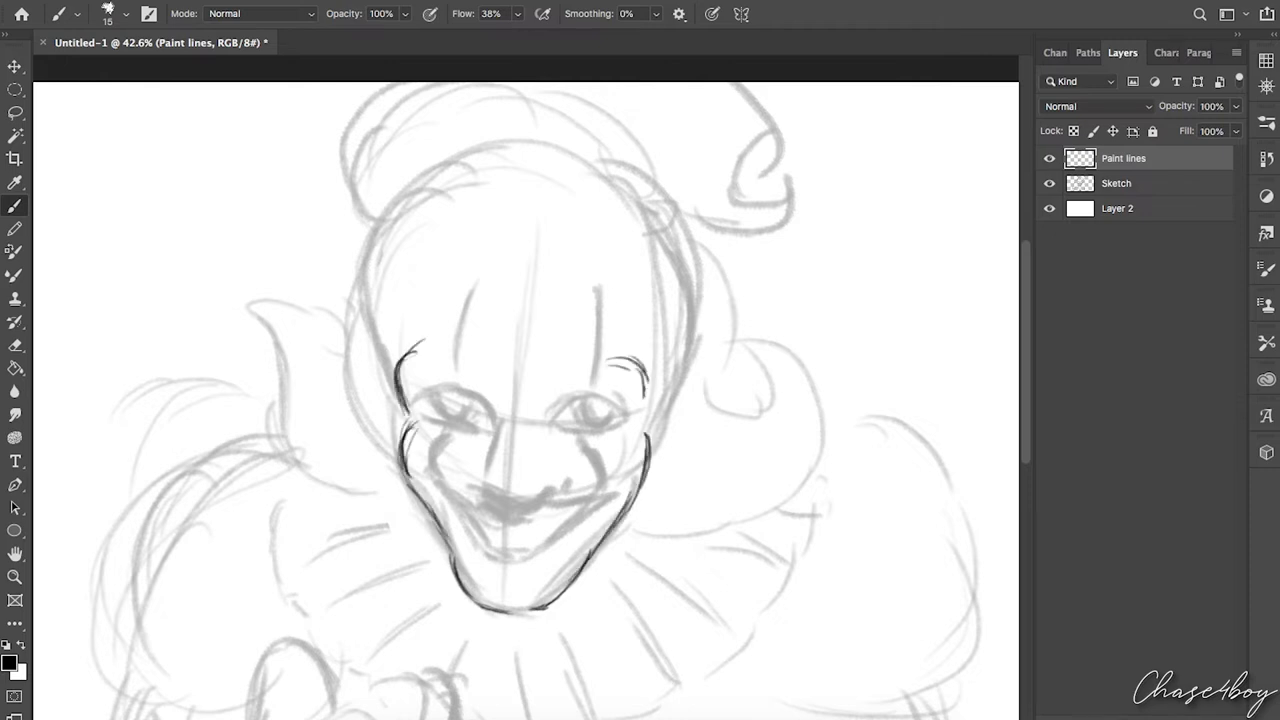
pyautogui.moveTo(700, 360); pyautogui.dragTo(680, 440)
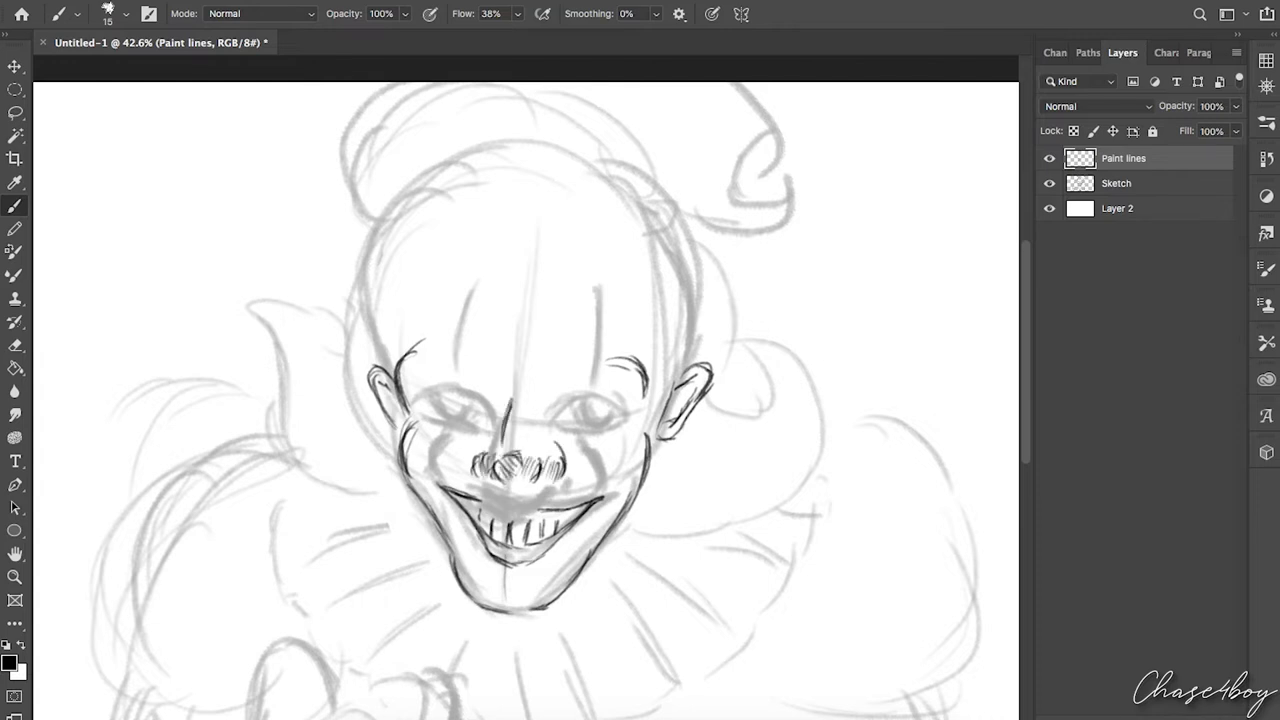
pyautogui.moveTo(560, 420); pyautogui.dragTo(620, 400)
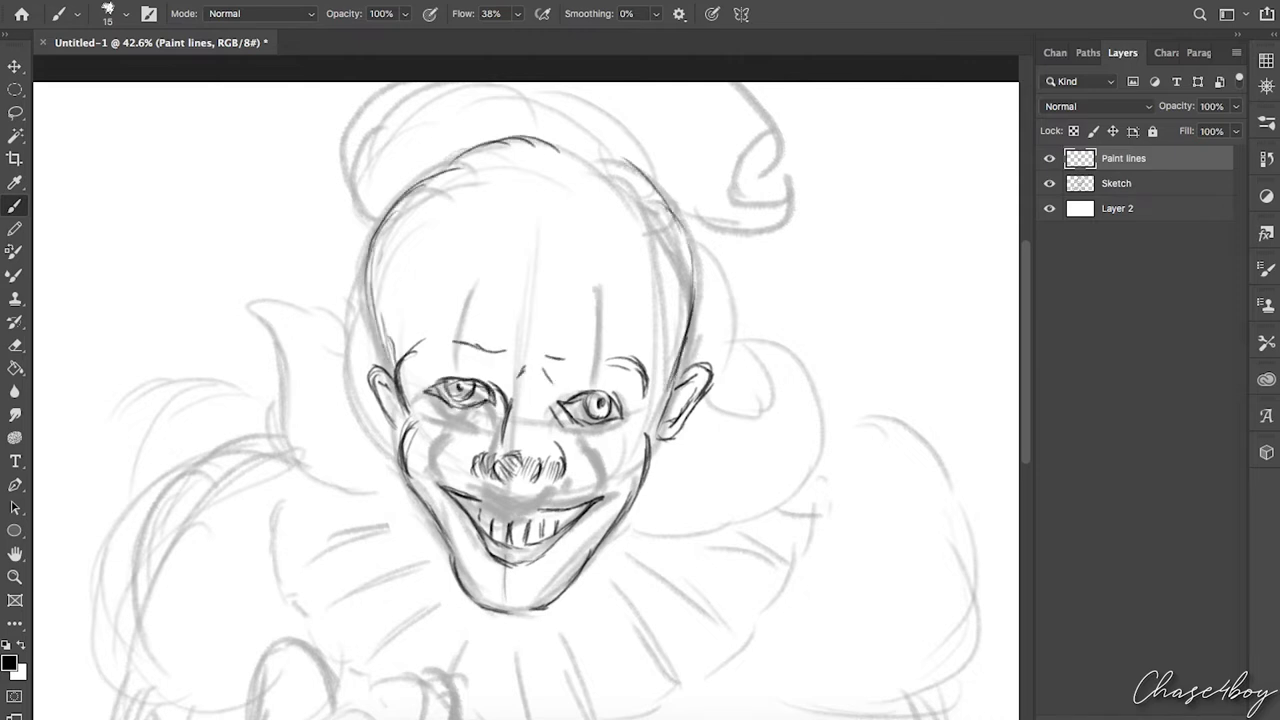
pyautogui.moveTo(456, 410); pyautogui.dragTo(604, 490)
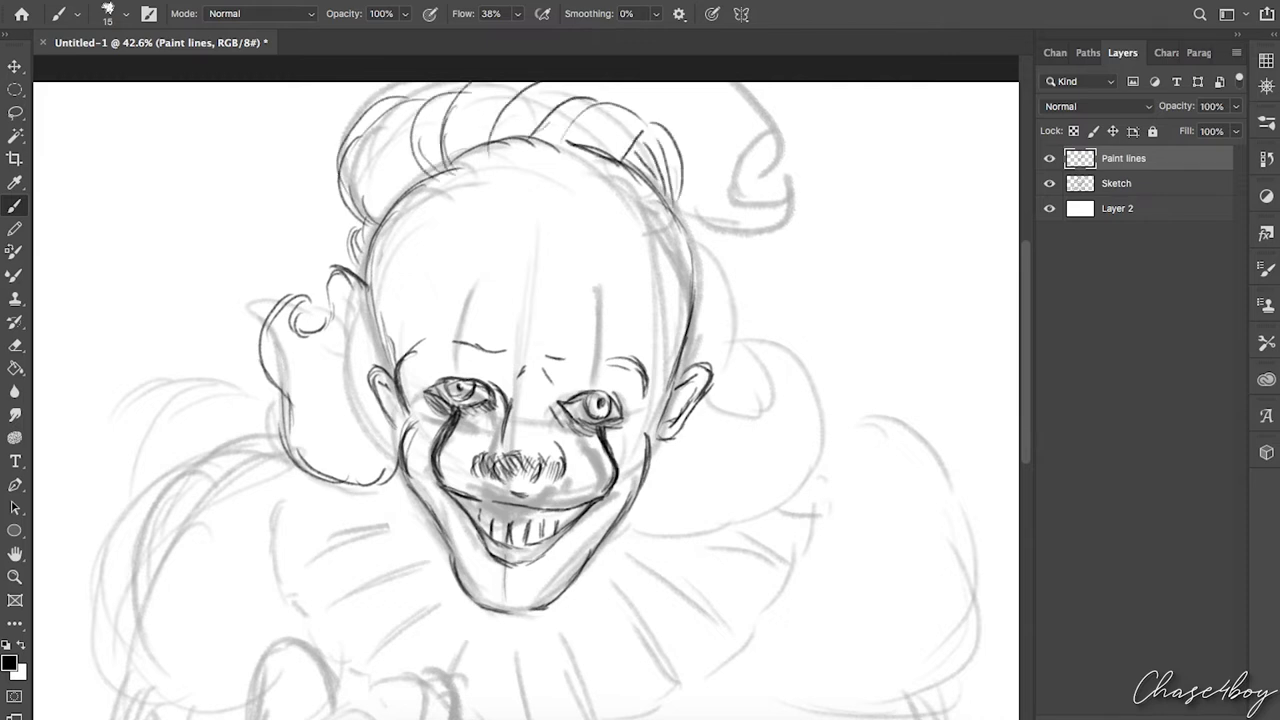
pyautogui.moveTo(720, 230); pyautogui.dragTo(840, 490)
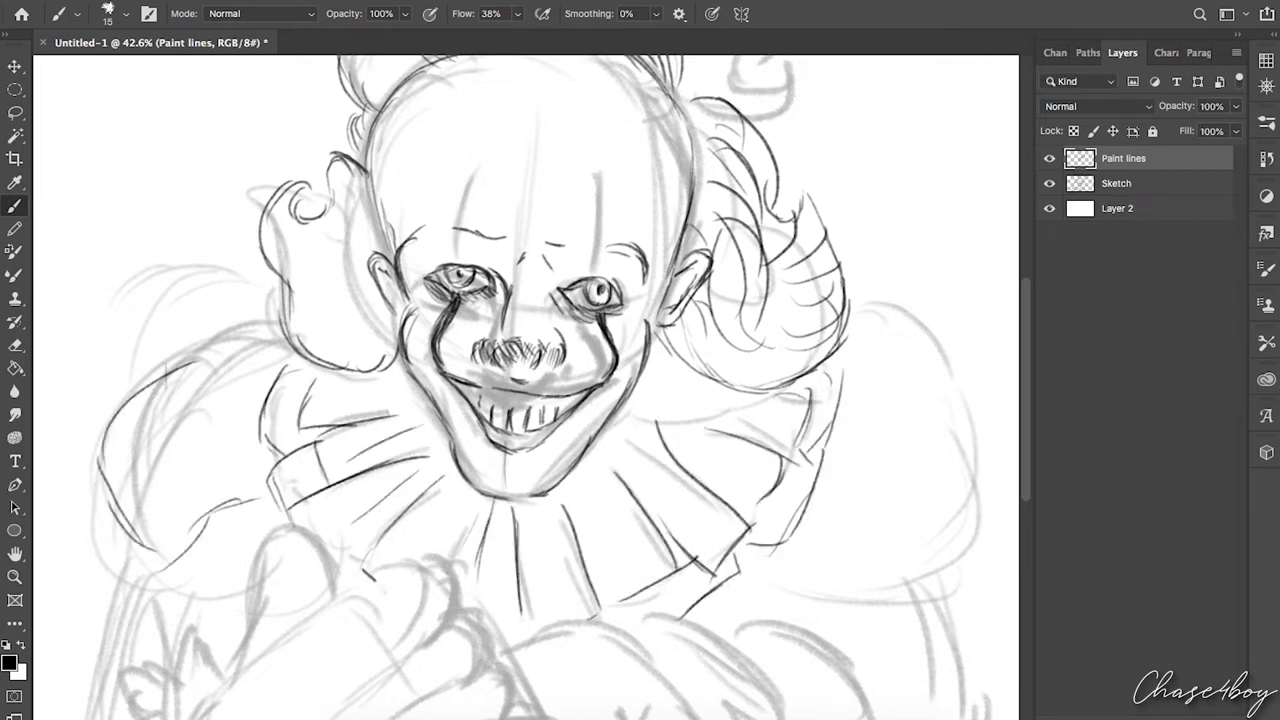
pyautogui.scroll(-3)
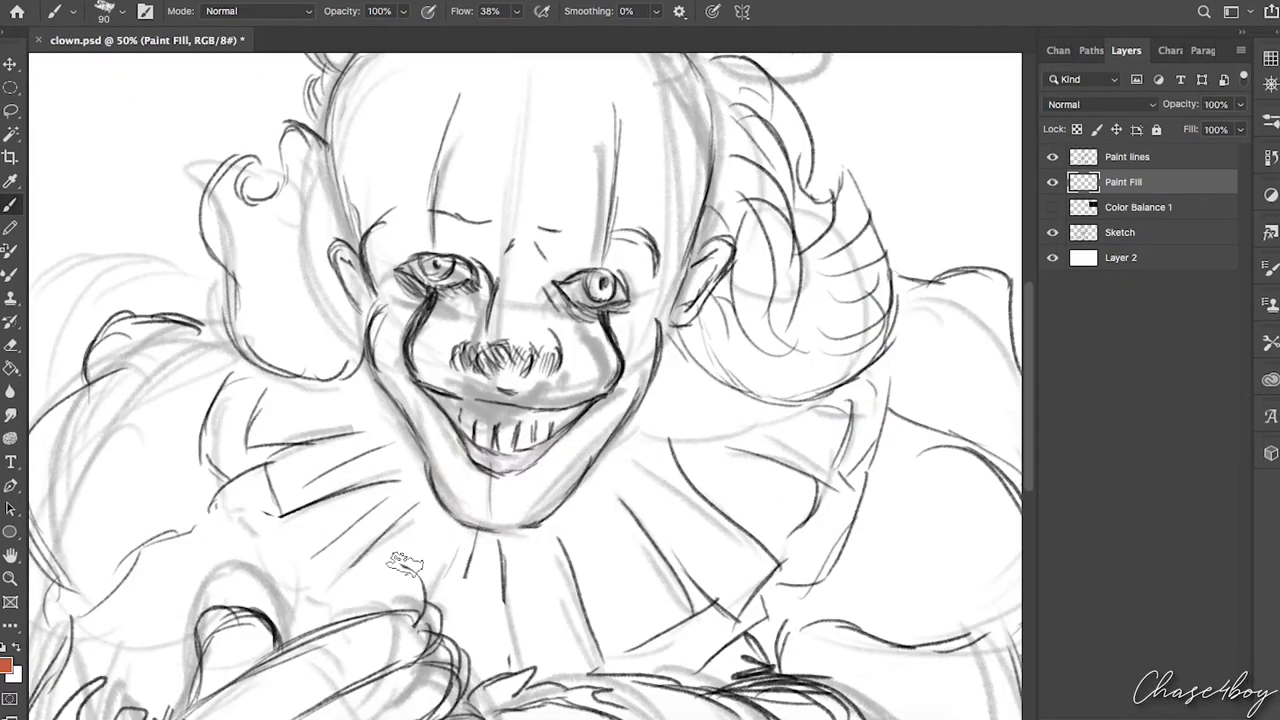
# Fill the head orange-red, switch to dark blue and shade the top of the head
pyautogui.moveTo(420, 320); pyautogui.dragTo(600, 420)
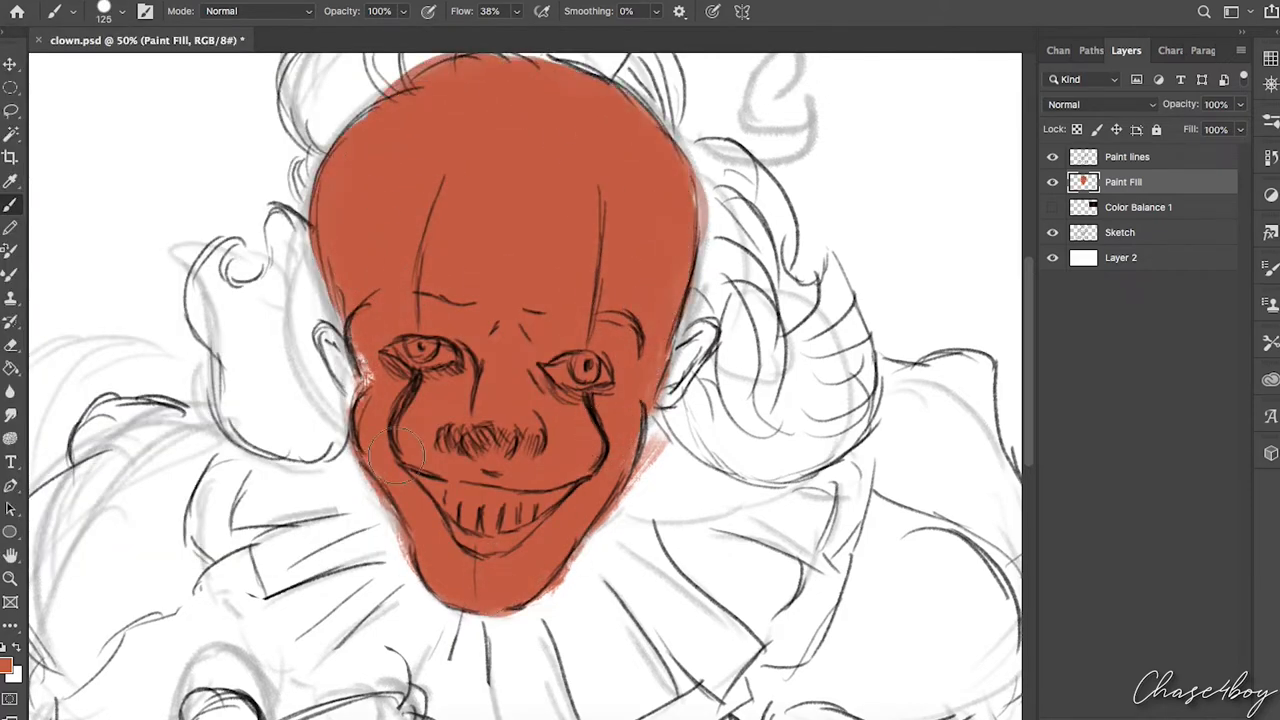
pyautogui.click(12, 668)
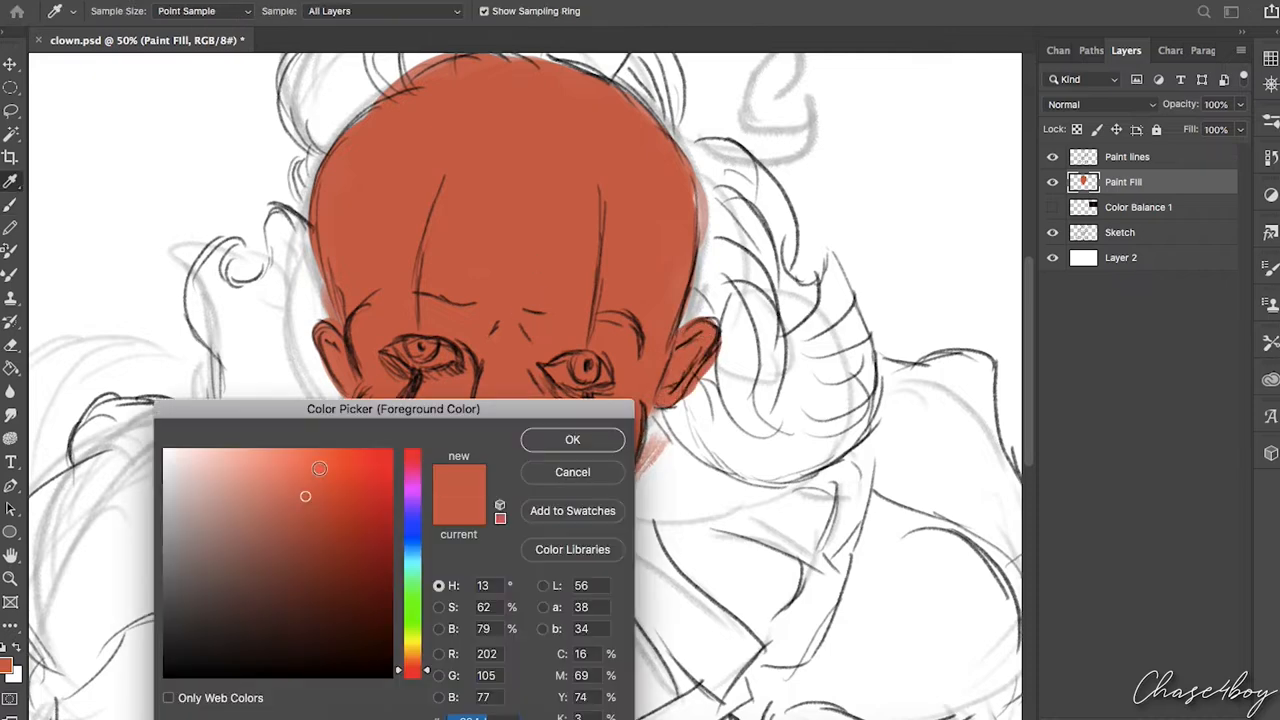
pyautogui.click(572, 440)
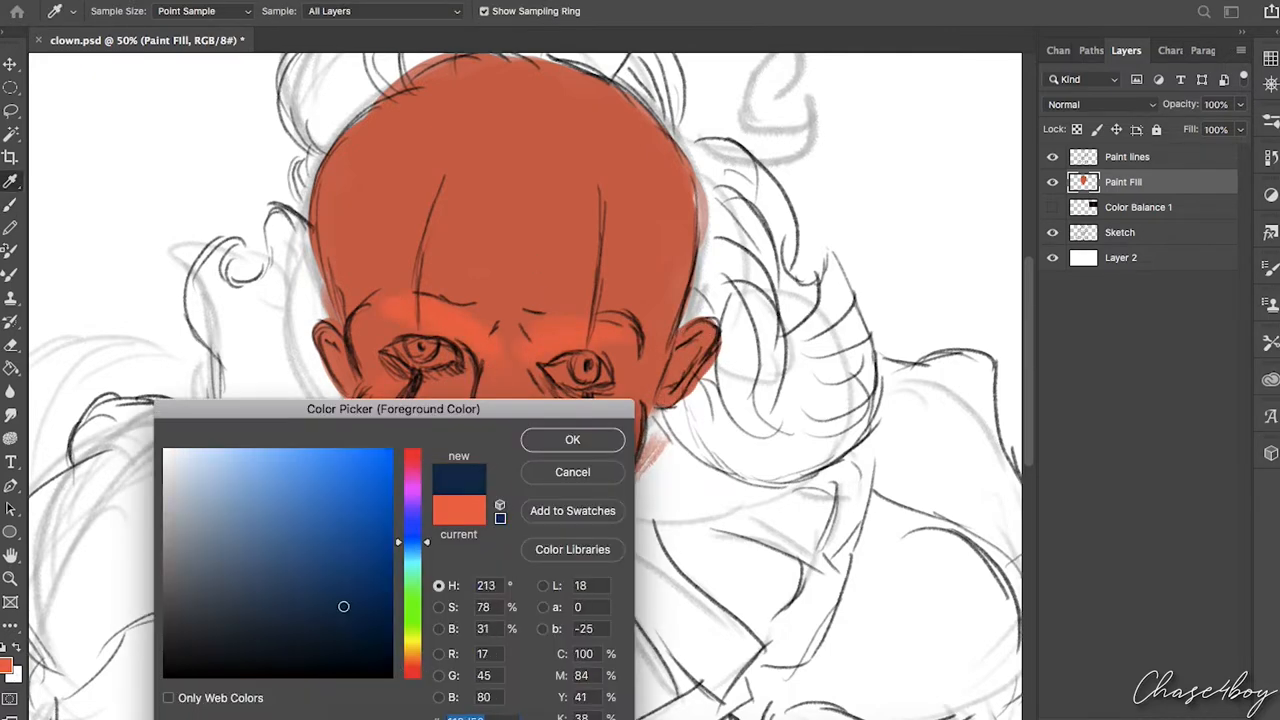
pyautogui.click(572, 440)
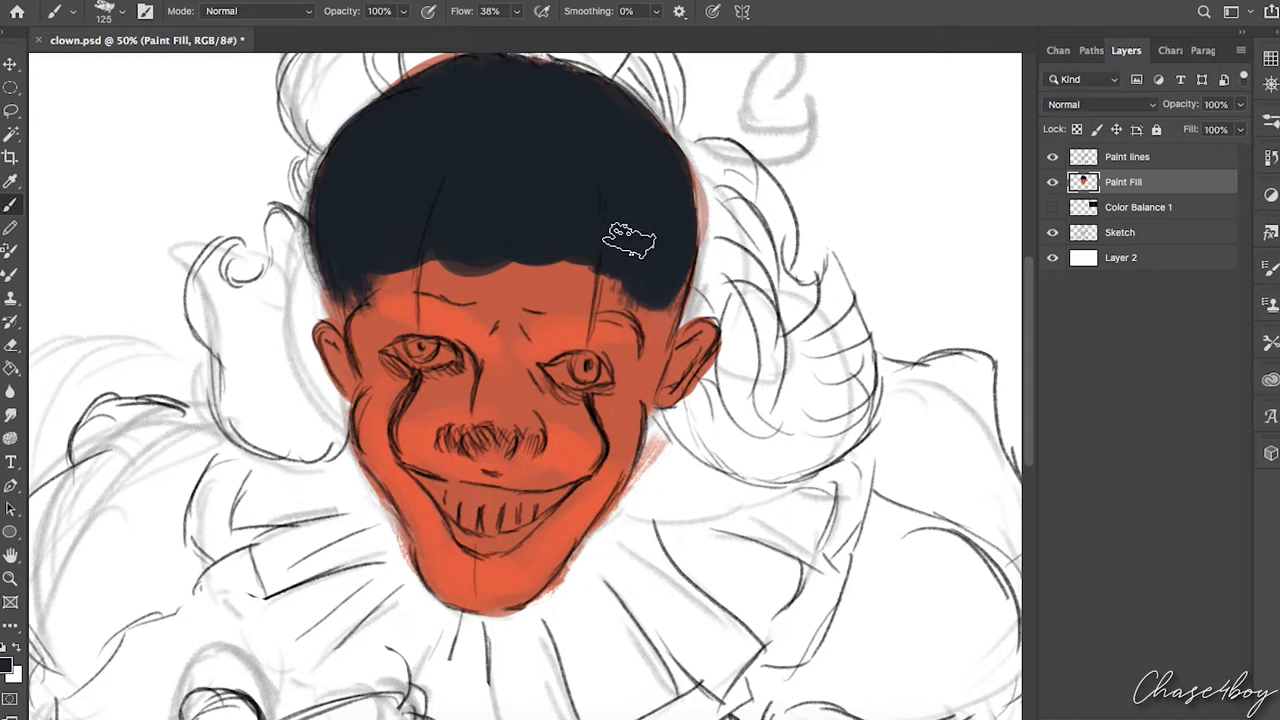
pyautogui.moveTo(630, 238); pyautogui.dragTo(368, 284)
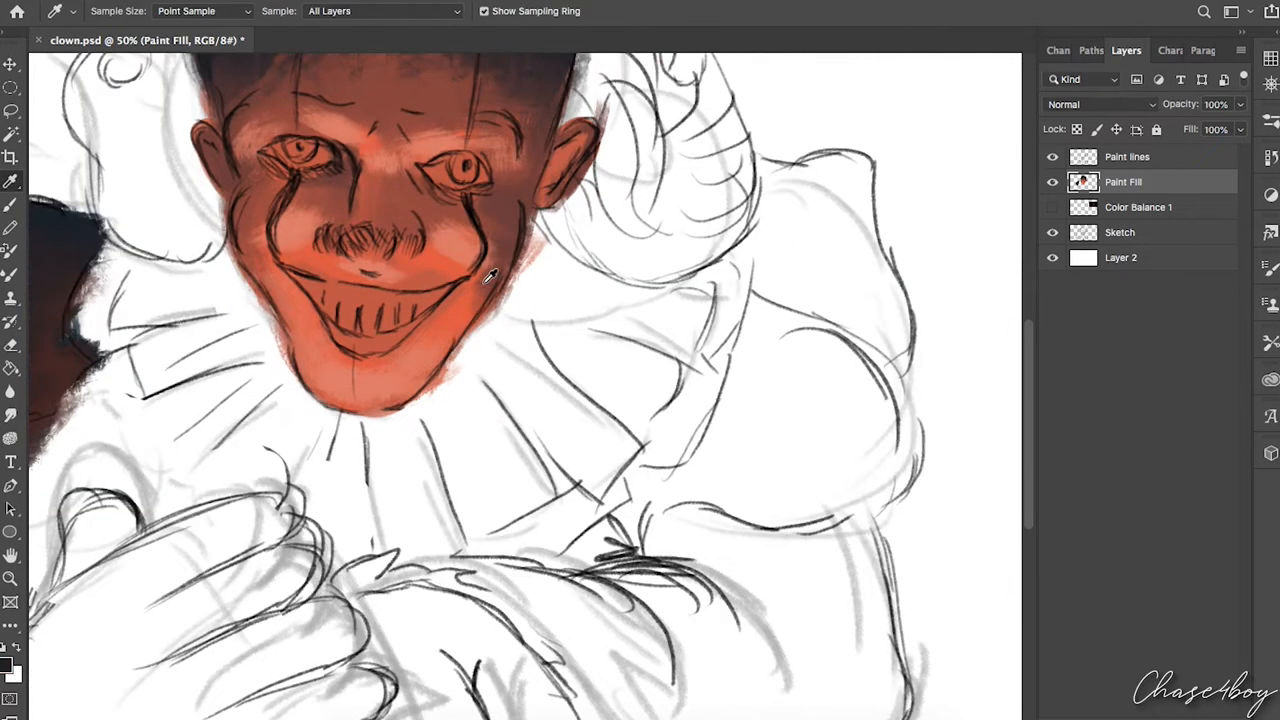
# Fill the ruffled collar brownish red and paint dark fold lines across the ruffles
pyautogui.moveTo(810, 210); pyautogui.dragTo(780, 510)
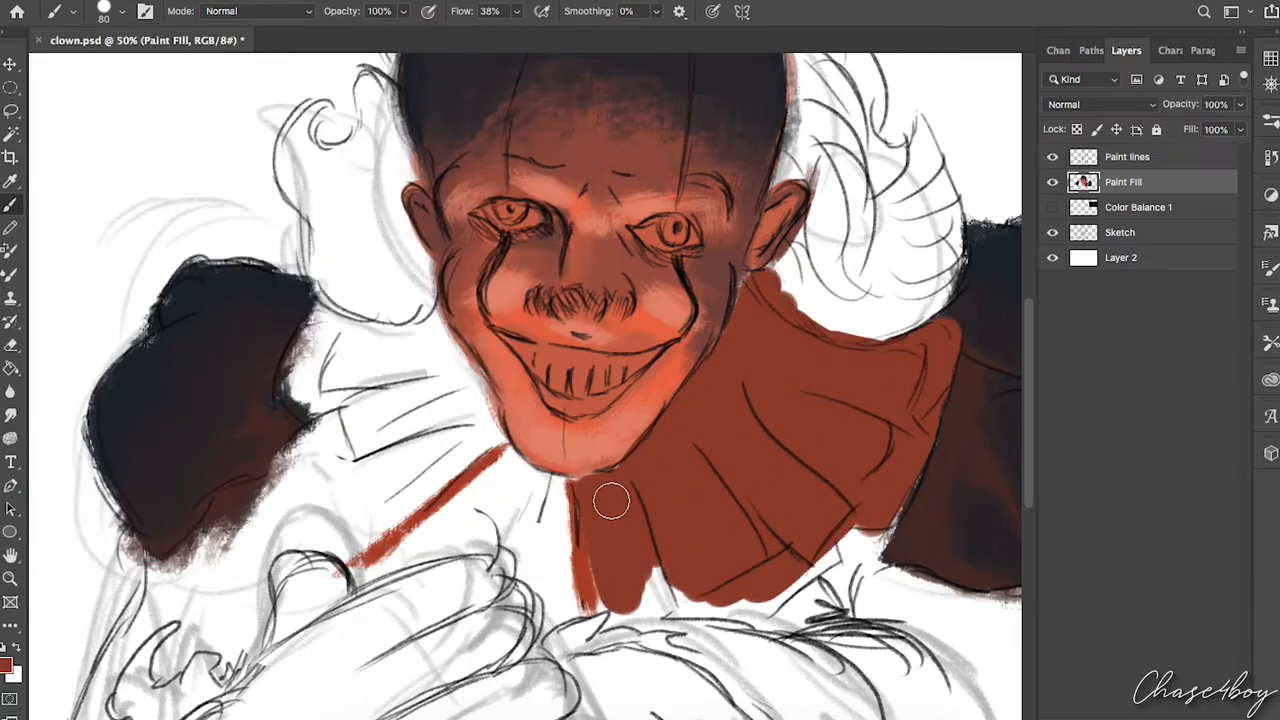
pyautogui.moveTo(610, 500); pyautogui.dragTo(380, 376)
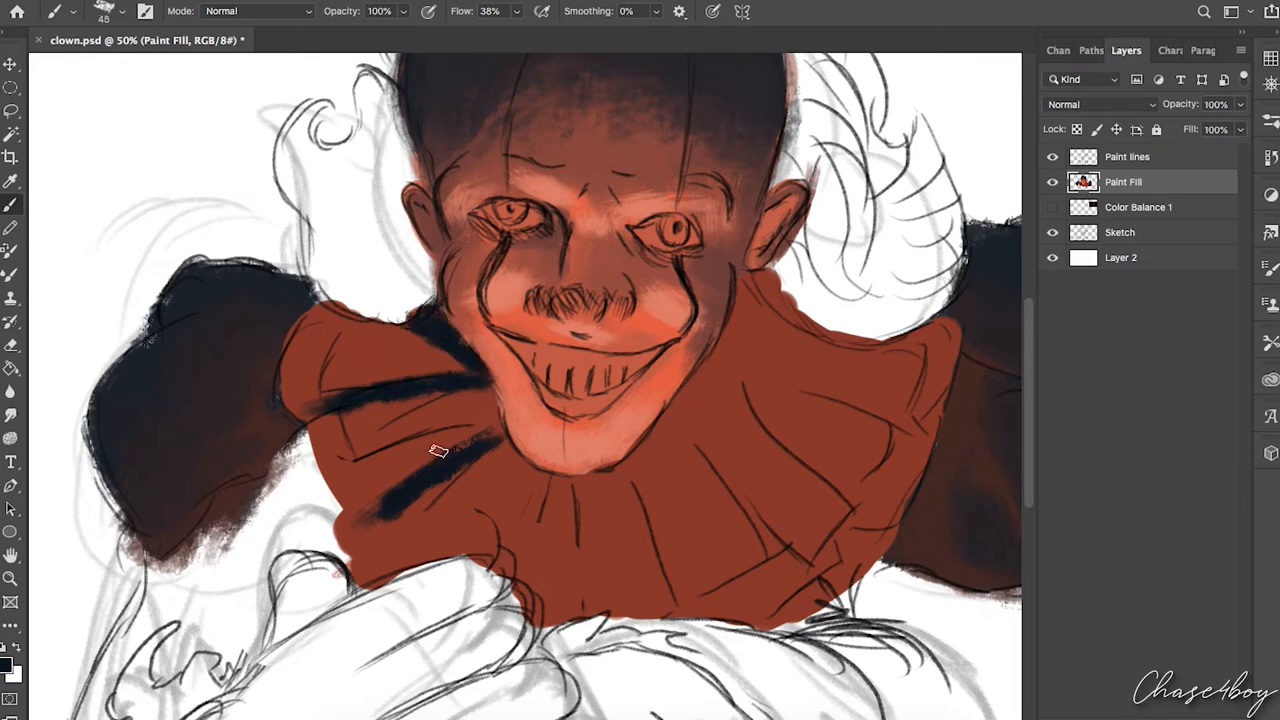
pyautogui.moveTo(470, 450); pyautogui.dragTo(840, 420)
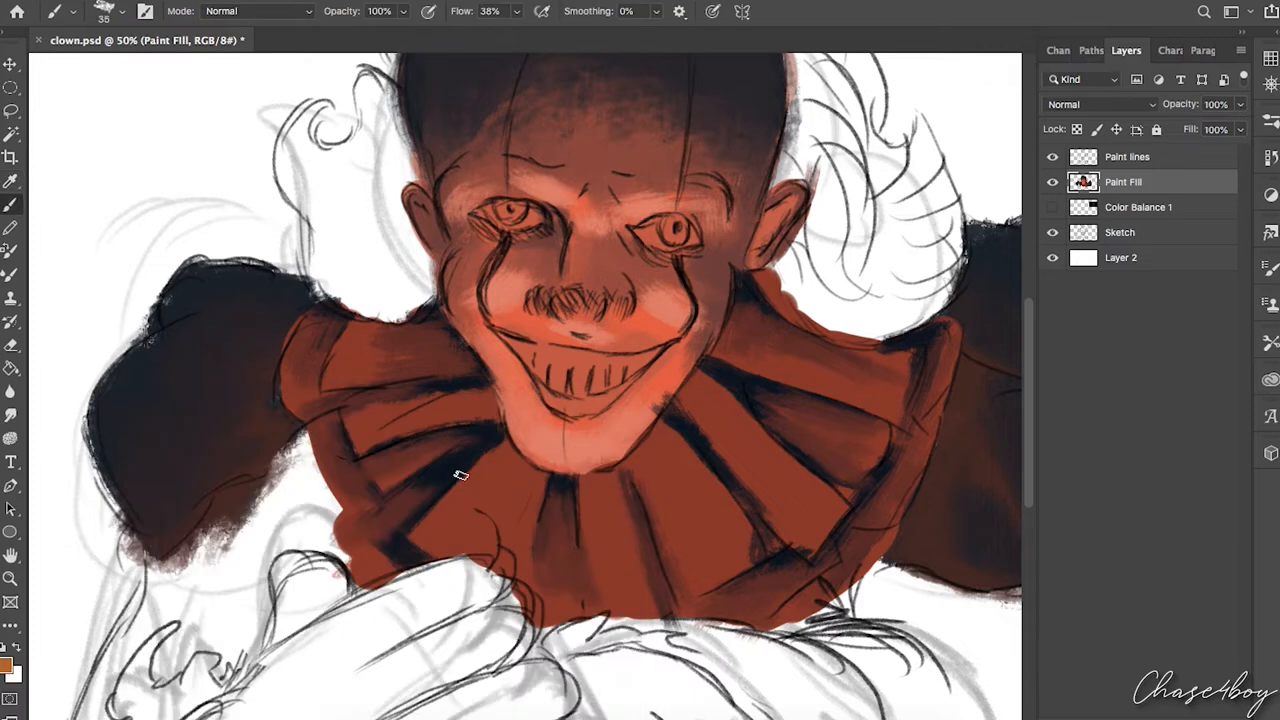
# Highlight the ruffles in orange, paint dark red hair tufts on both sides, then switch to dark blue
pyautogui.click(14, 672)
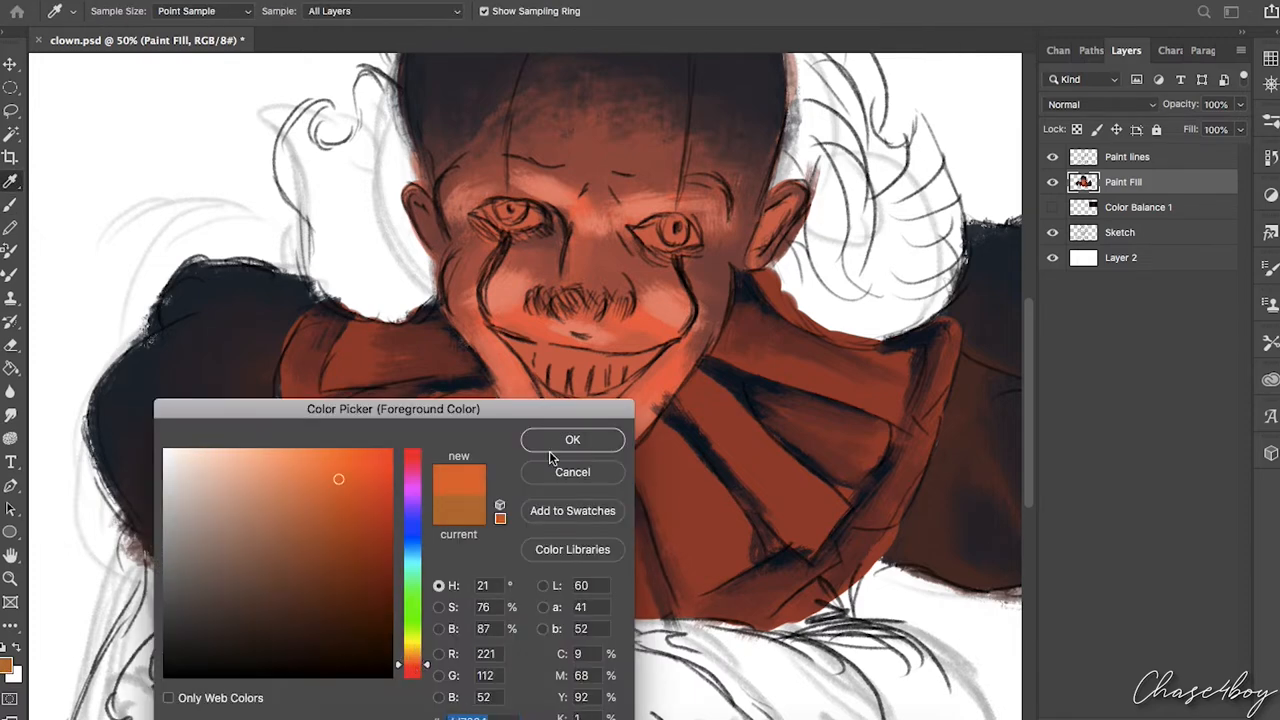
pyautogui.click(572, 440)
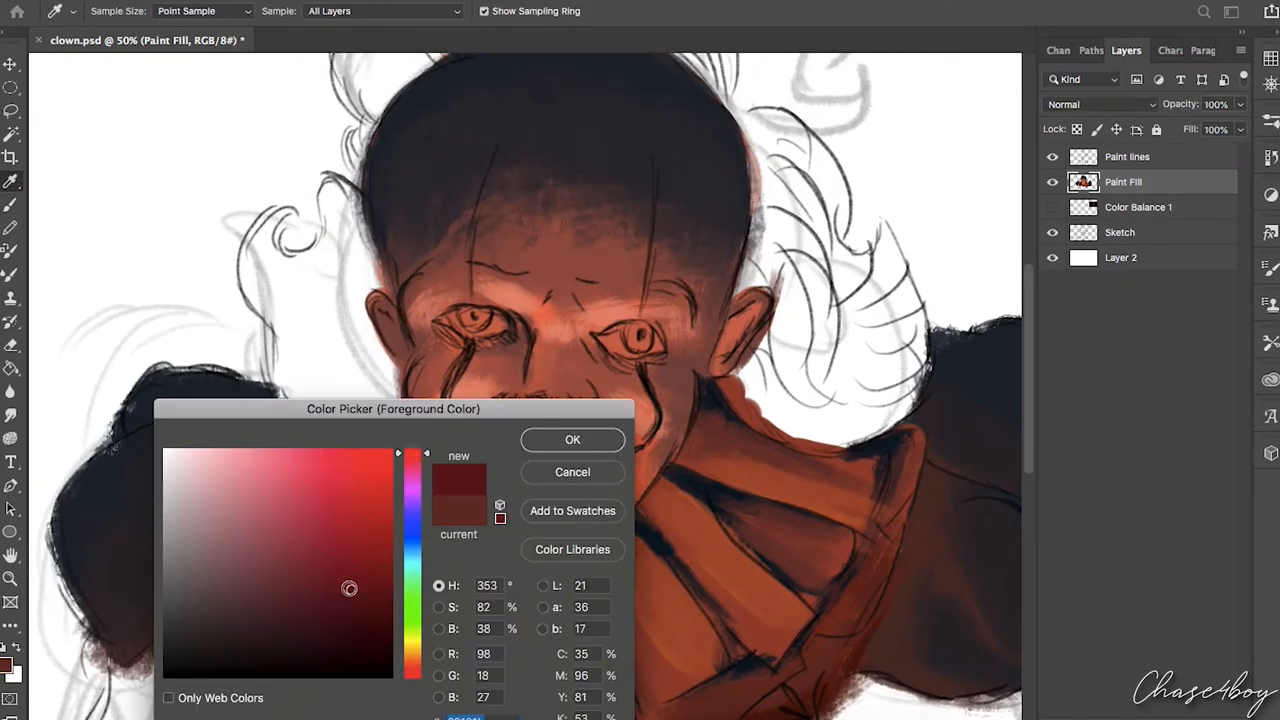
pyautogui.click(572, 440)
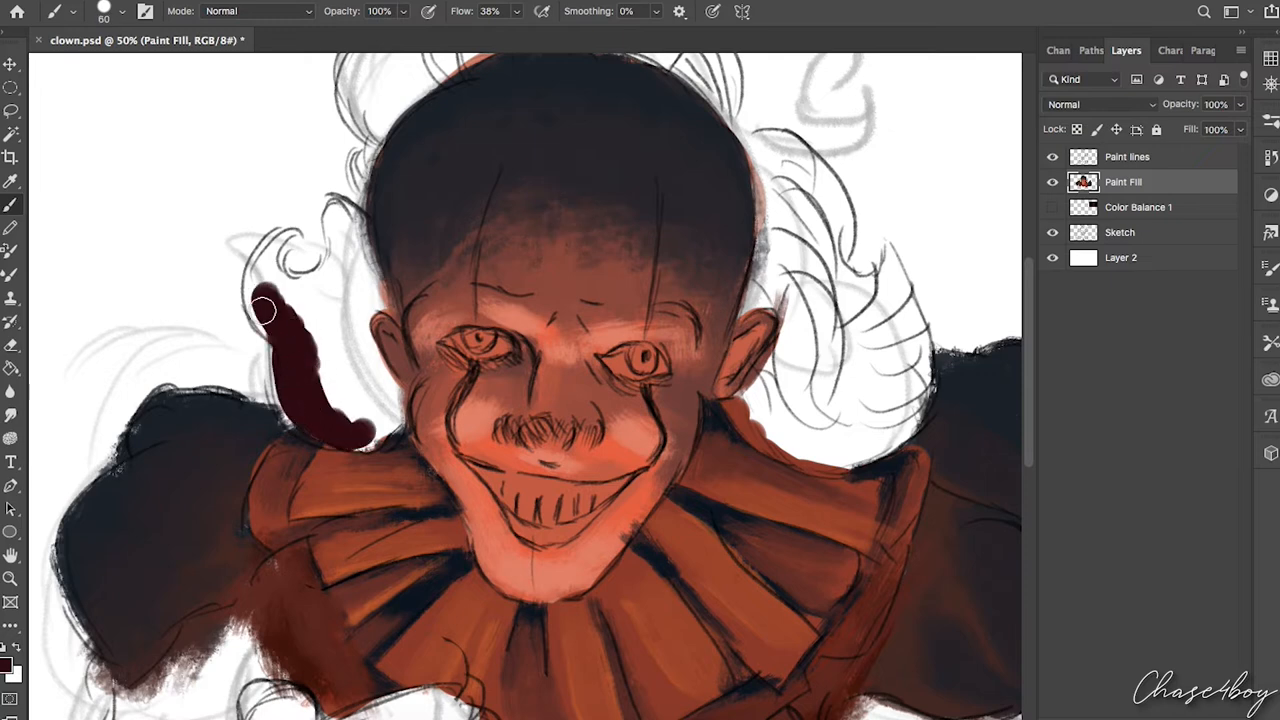
pyautogui.moveTo(264, 310); pyautogui.dragTo(372, 368)
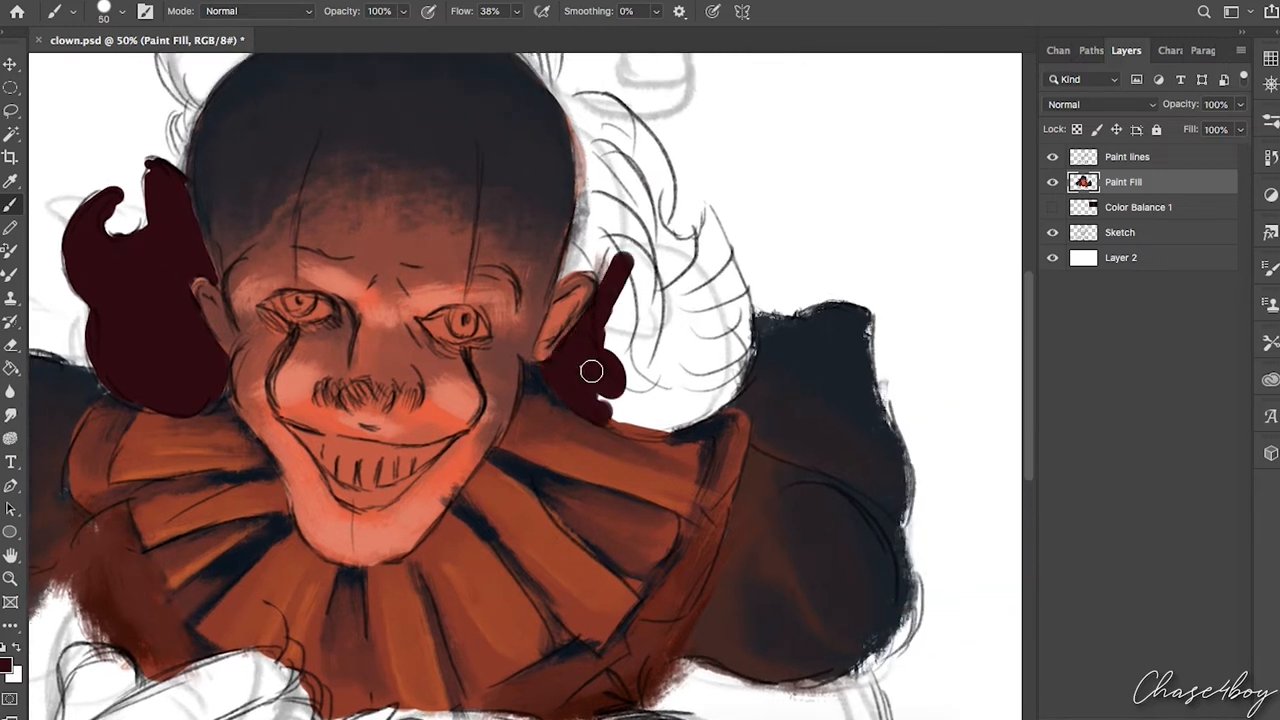
pyautogui.moveTo(600, 380); pyautogui.dragTo(700, 240)
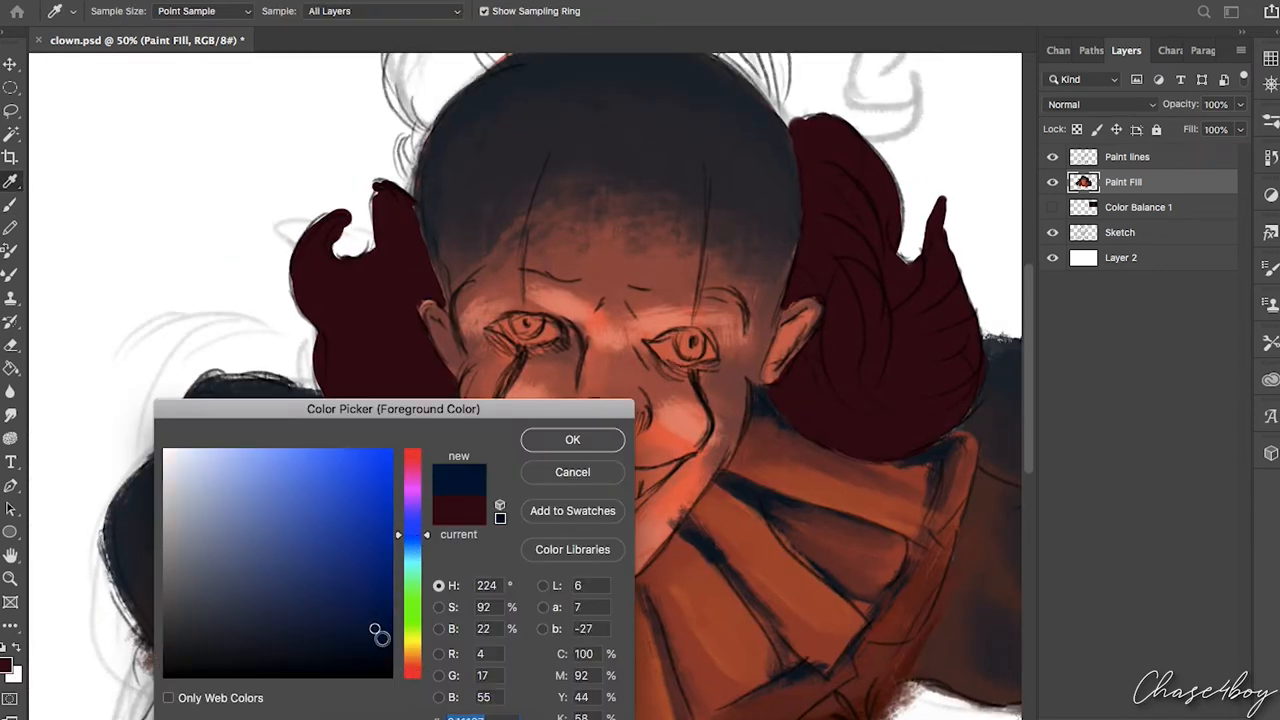
pyautogui.click(572, 440)
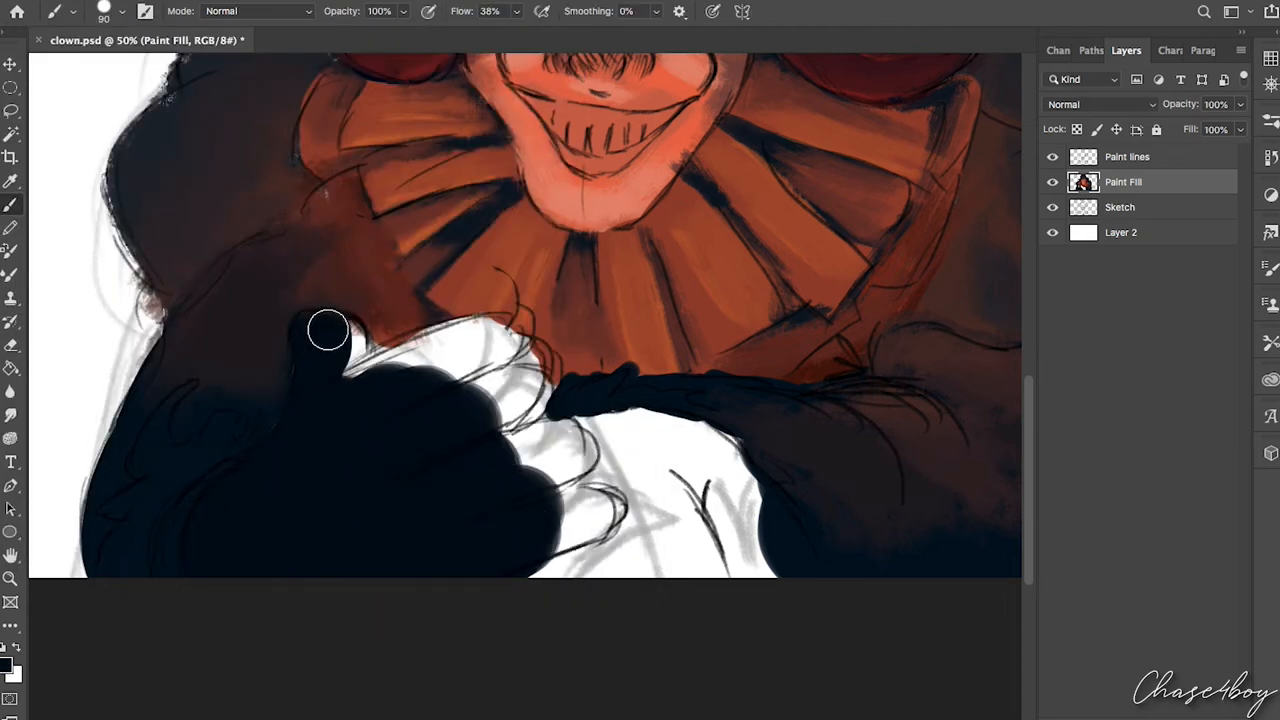
# Paint dark blue around the clown's hands on the Paint Fill layer
pyautogui.moveTo(328, 330); pyautogui.dragTo(604, 276)
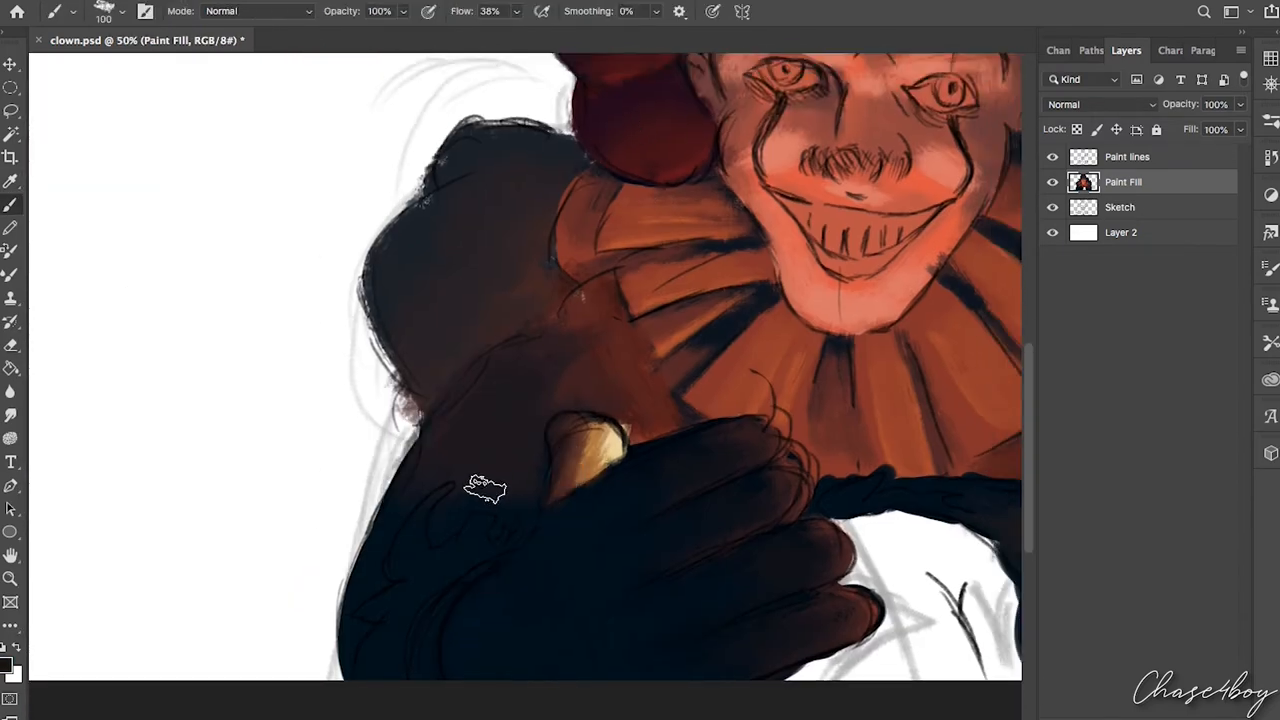
pyautogui.scroll(-3)
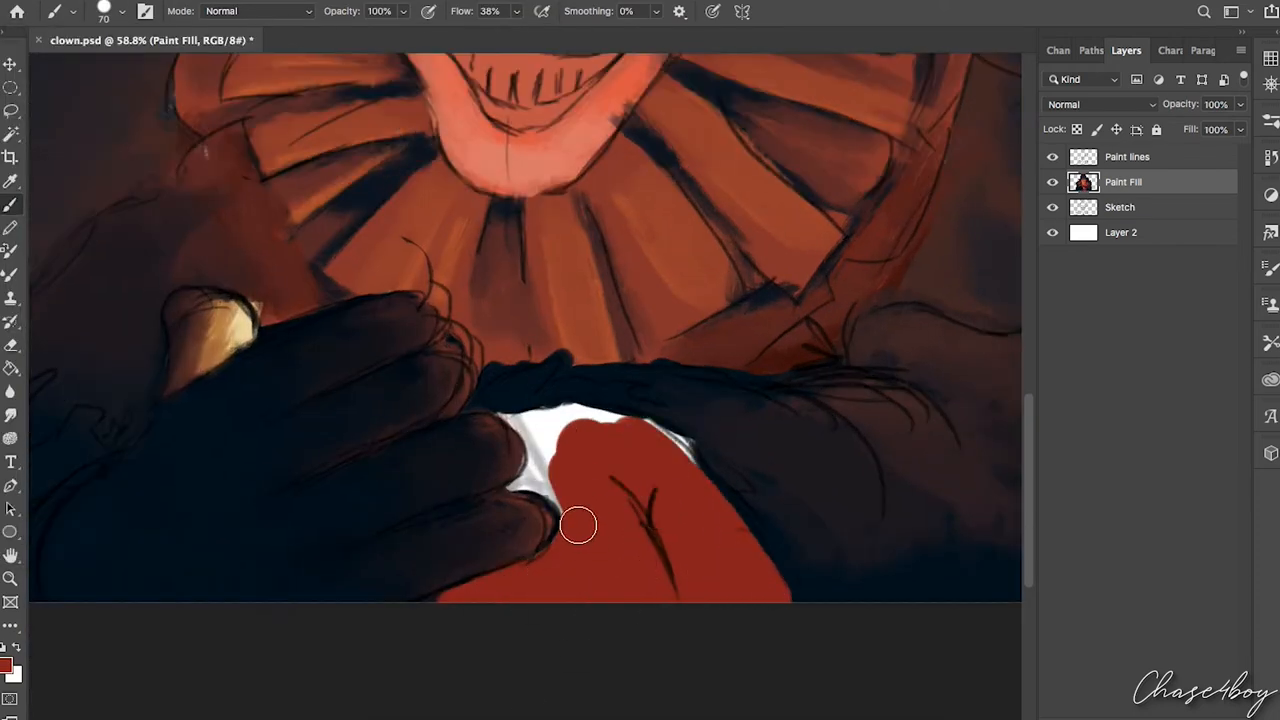
# Darken the red area beneath the hands and paint warm shading onto the figure
pyautogui.moveTo(578, 524); pyautogui.dragTo(636, 416)
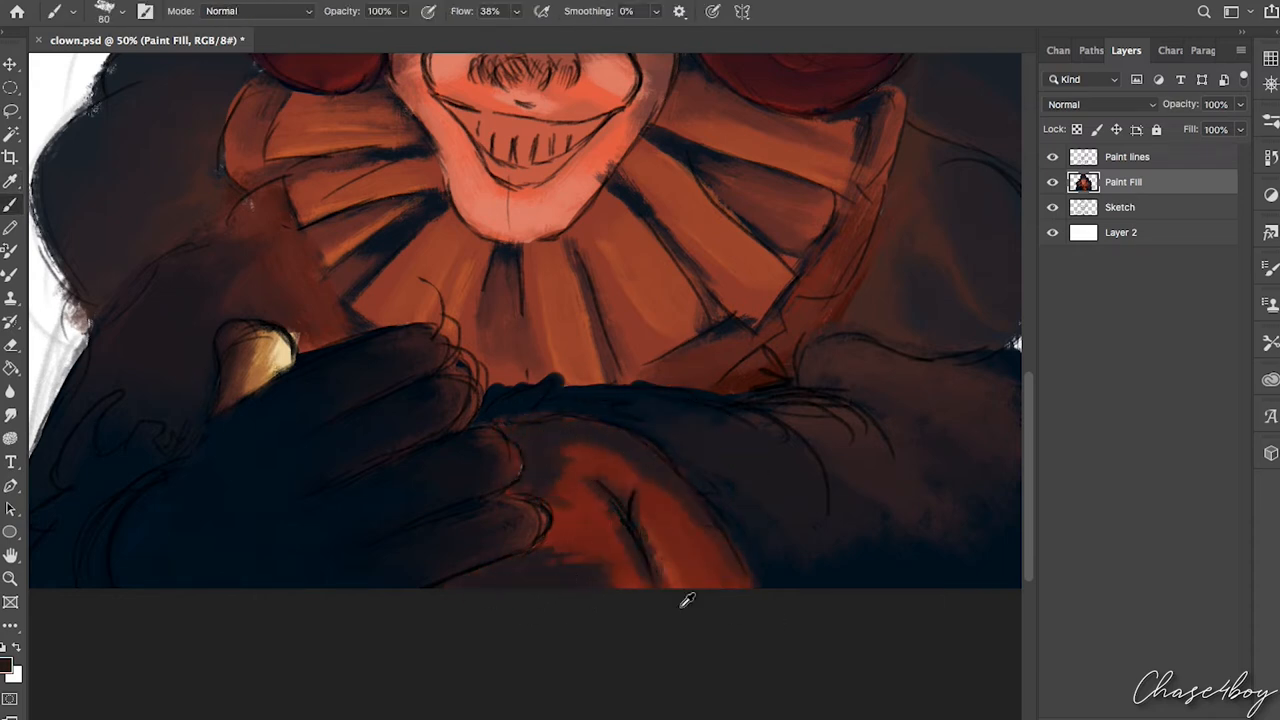
pyautogui.moveTo(688, 600); pyautogui.dragTo(656, 540)
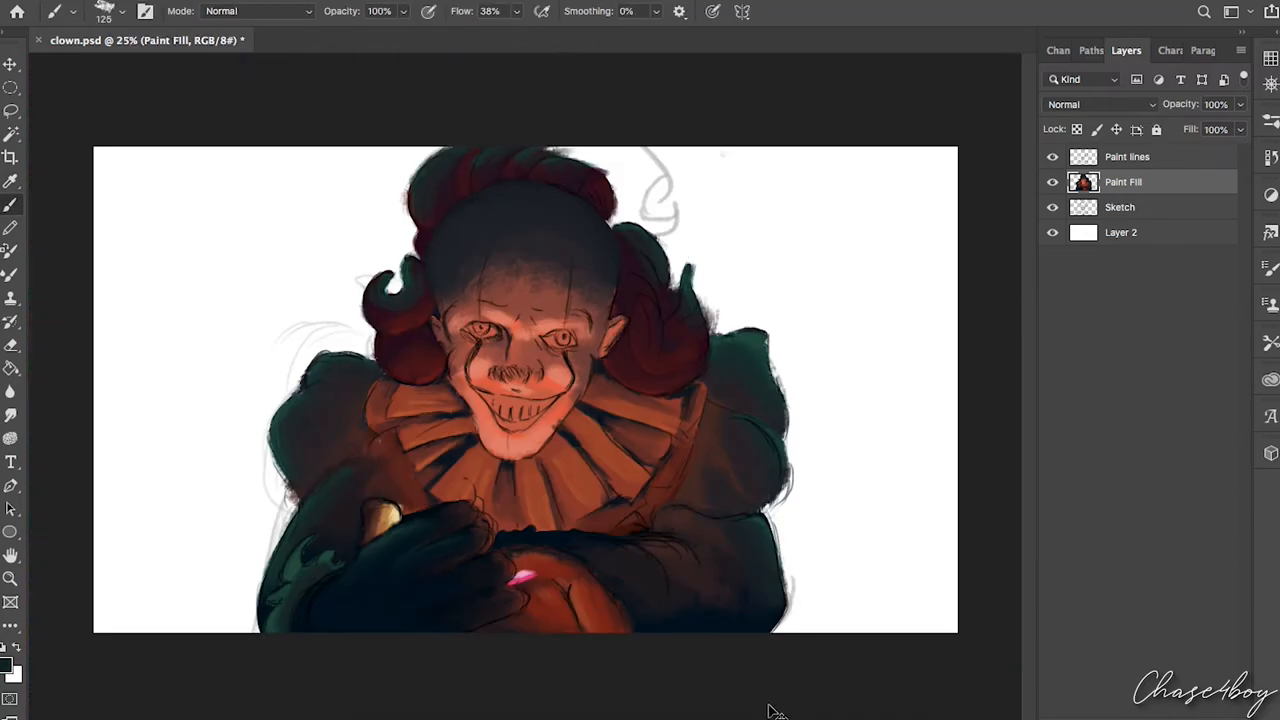
pyautogui.click(1052, 156)
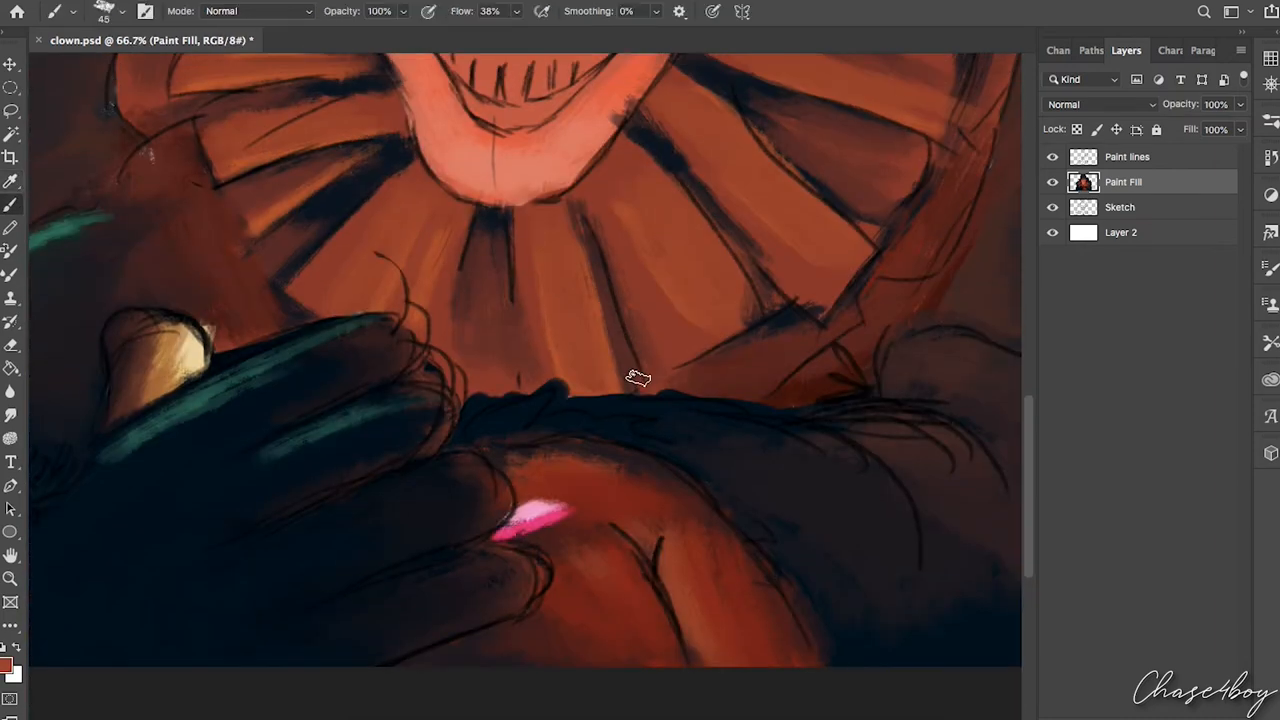
pyautogui.scroll(-3)
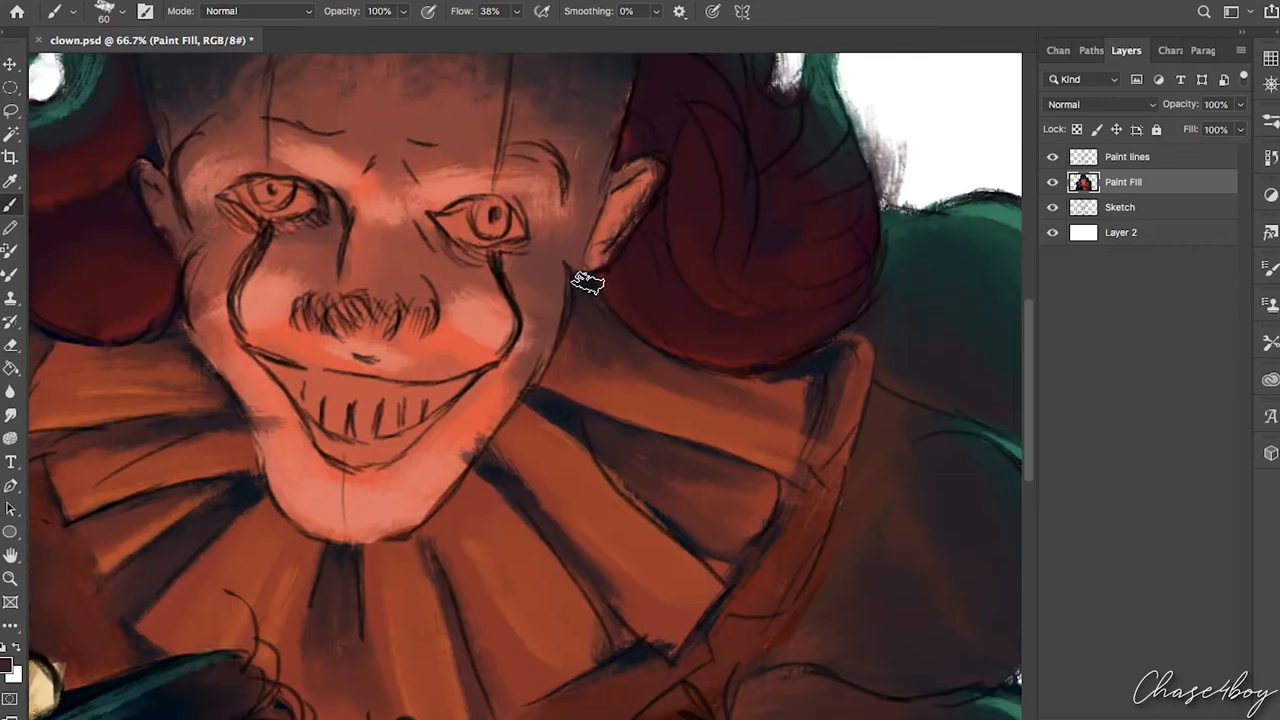
# Pick pale skin, dark brown, bright red and dark red tones for the irises, eye rims, facial stripes and nose
pyautogui.click(1052, 156)
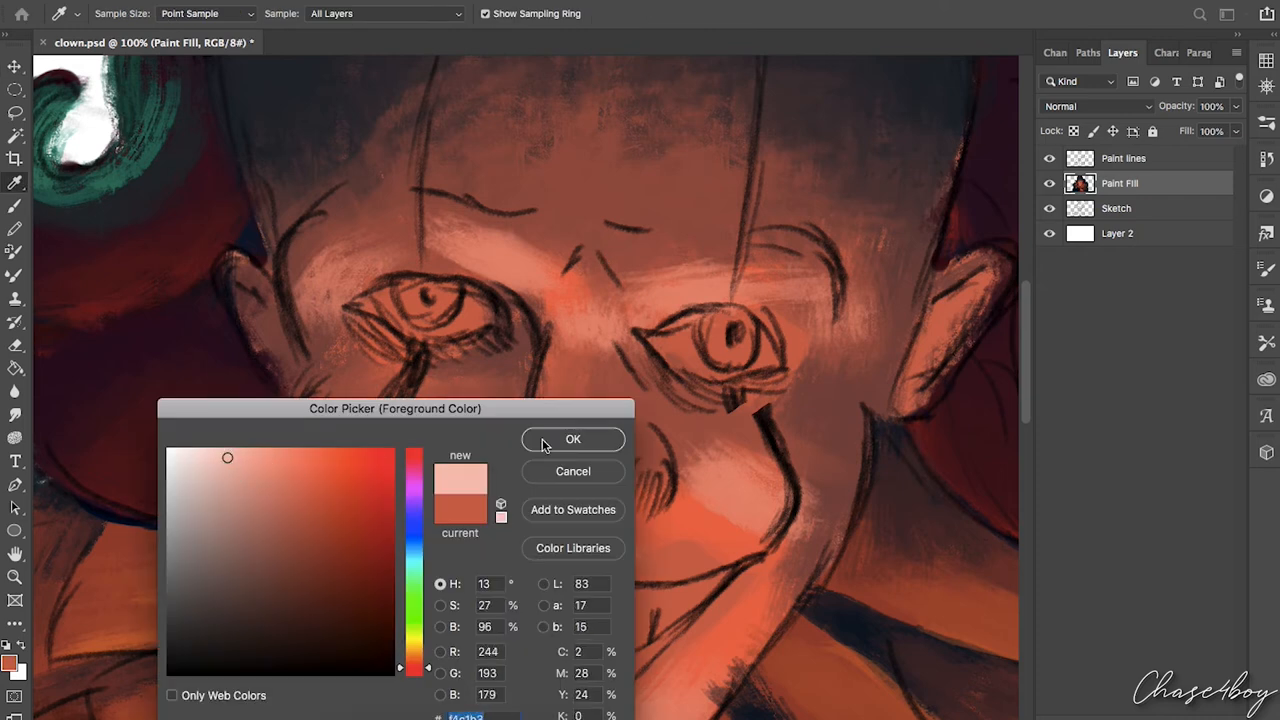
pyautogui.click(572, 440)
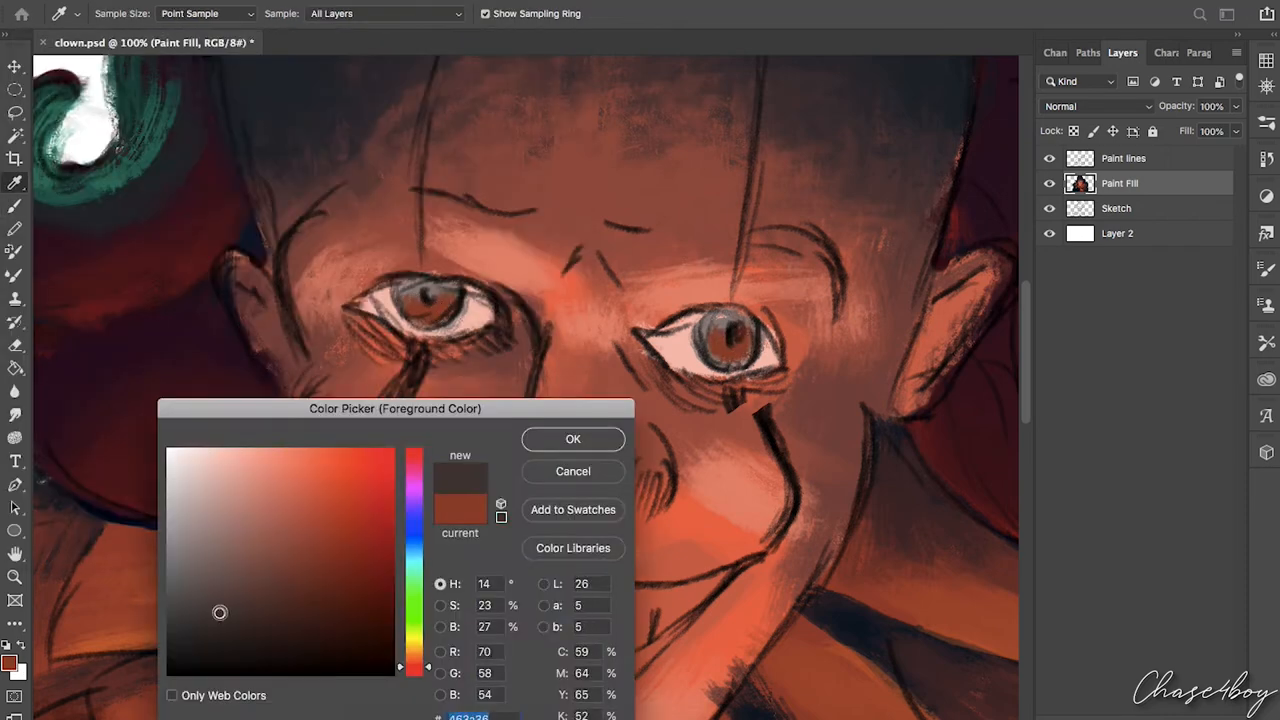
pyautogui.click(572, 438)
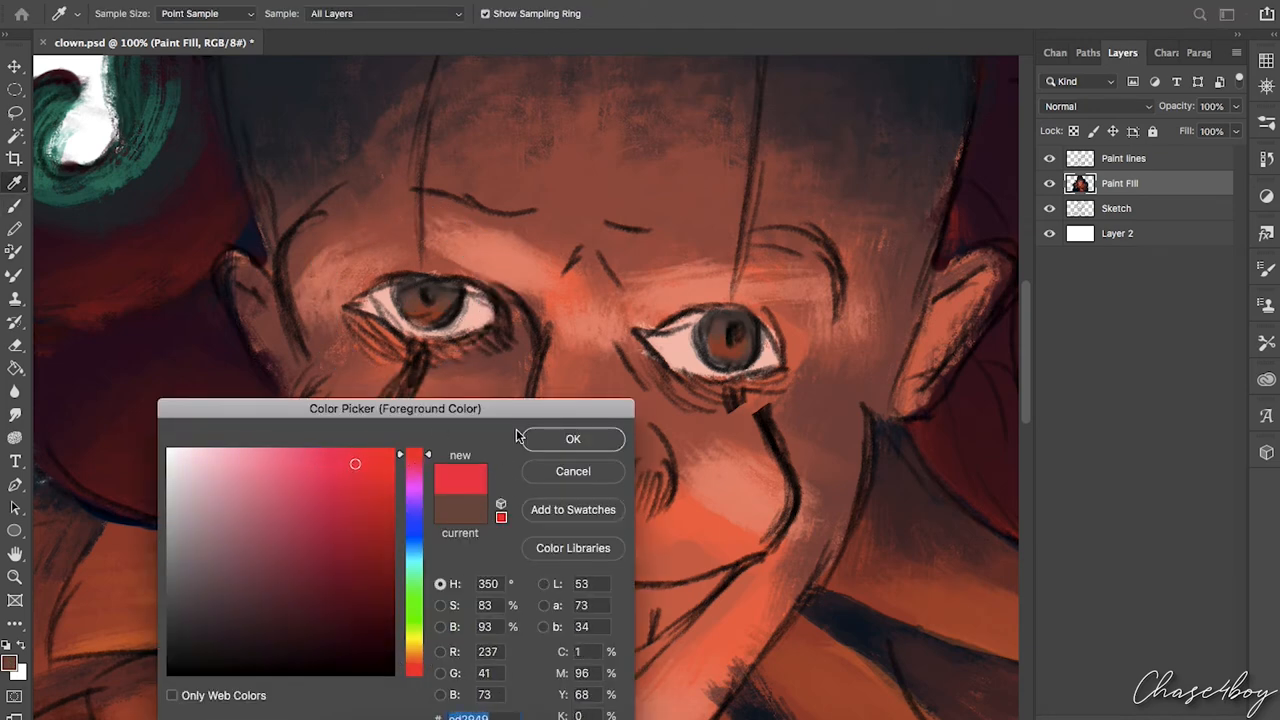
pyautogui.click(572, 438)
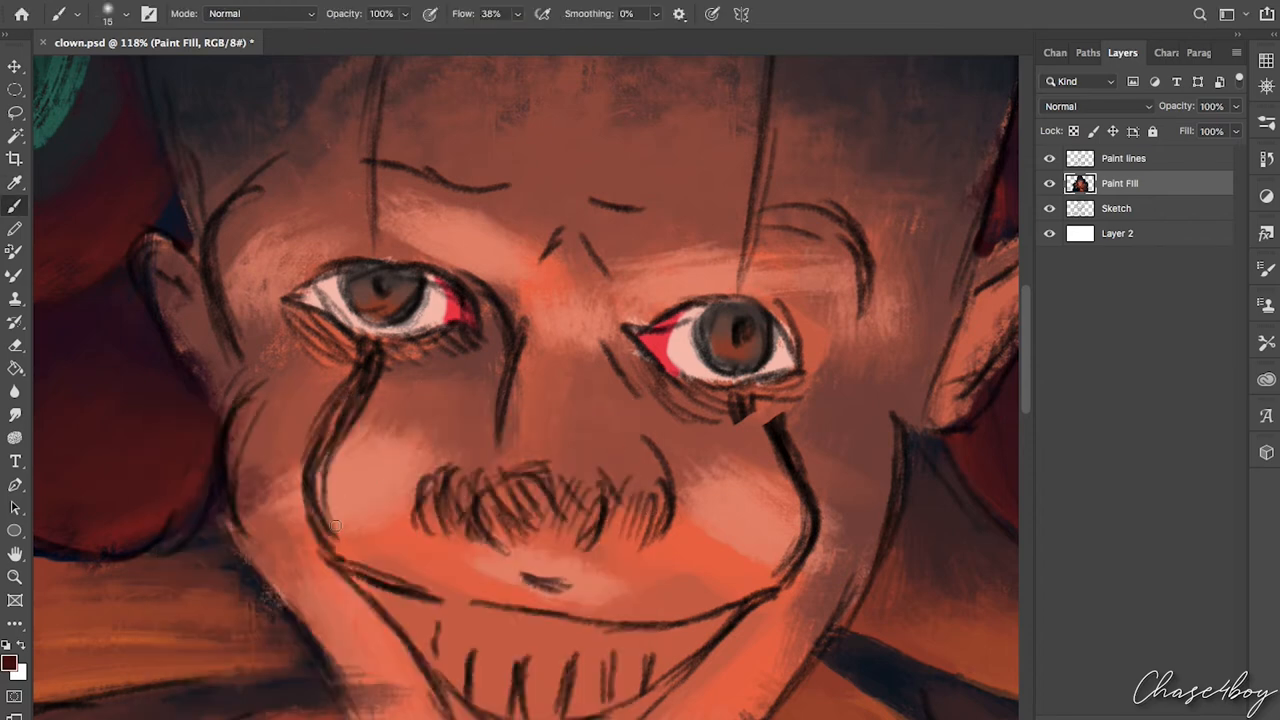
pyautogui.click(14, 656)
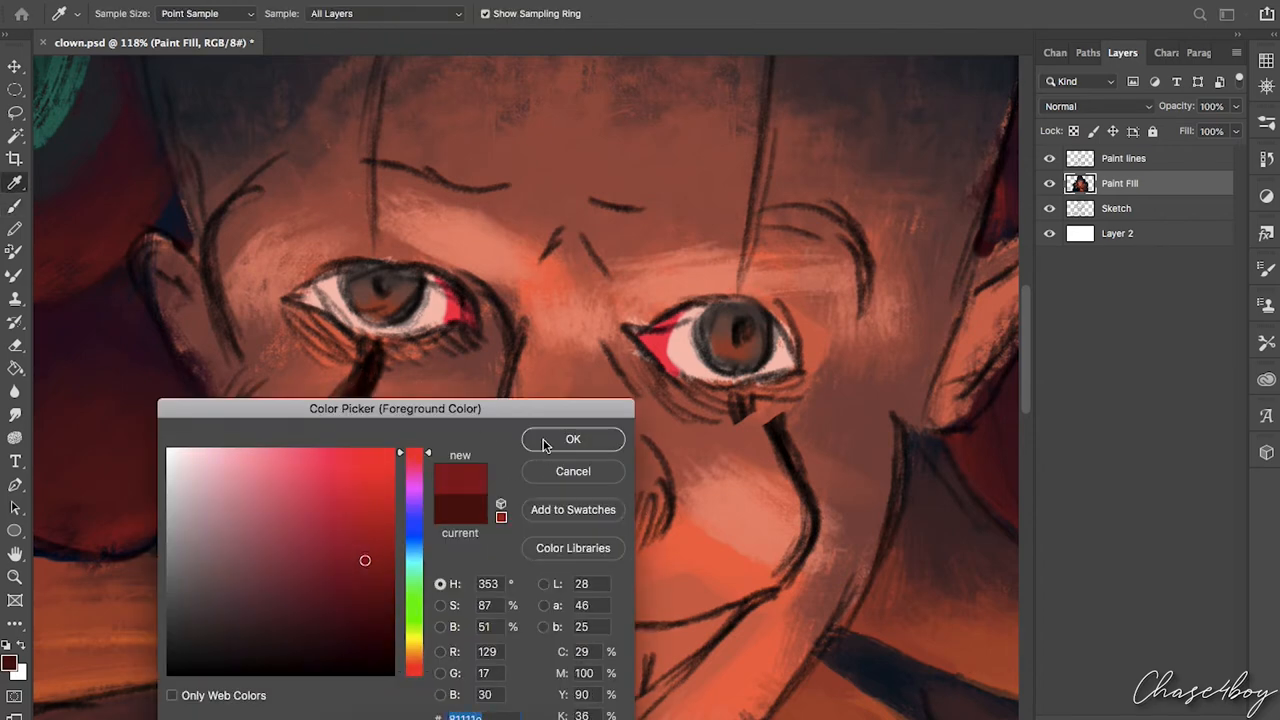
pyautogui.click(572, 440)
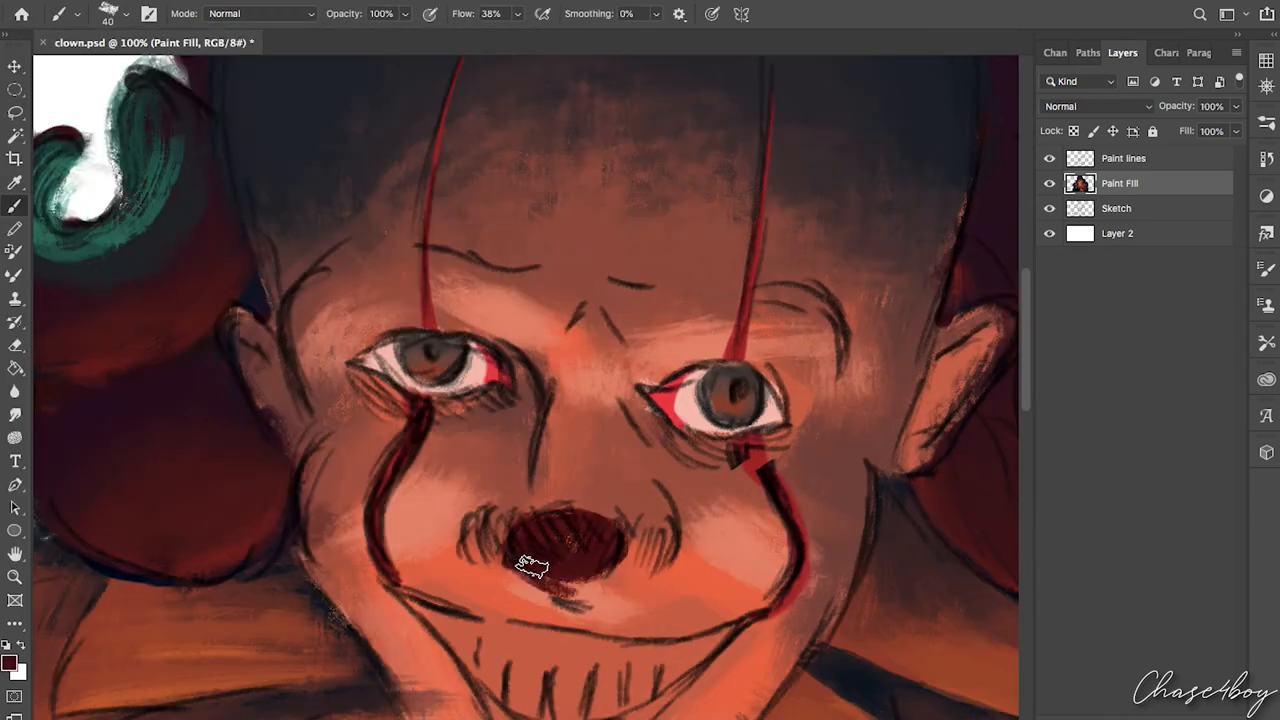
# Paint the nose dark red, then pick a light orange tone and paint the teeth orange-yellow
pyautogui.moveTo(530, 564); pyautogui.dragTo(570, 576)
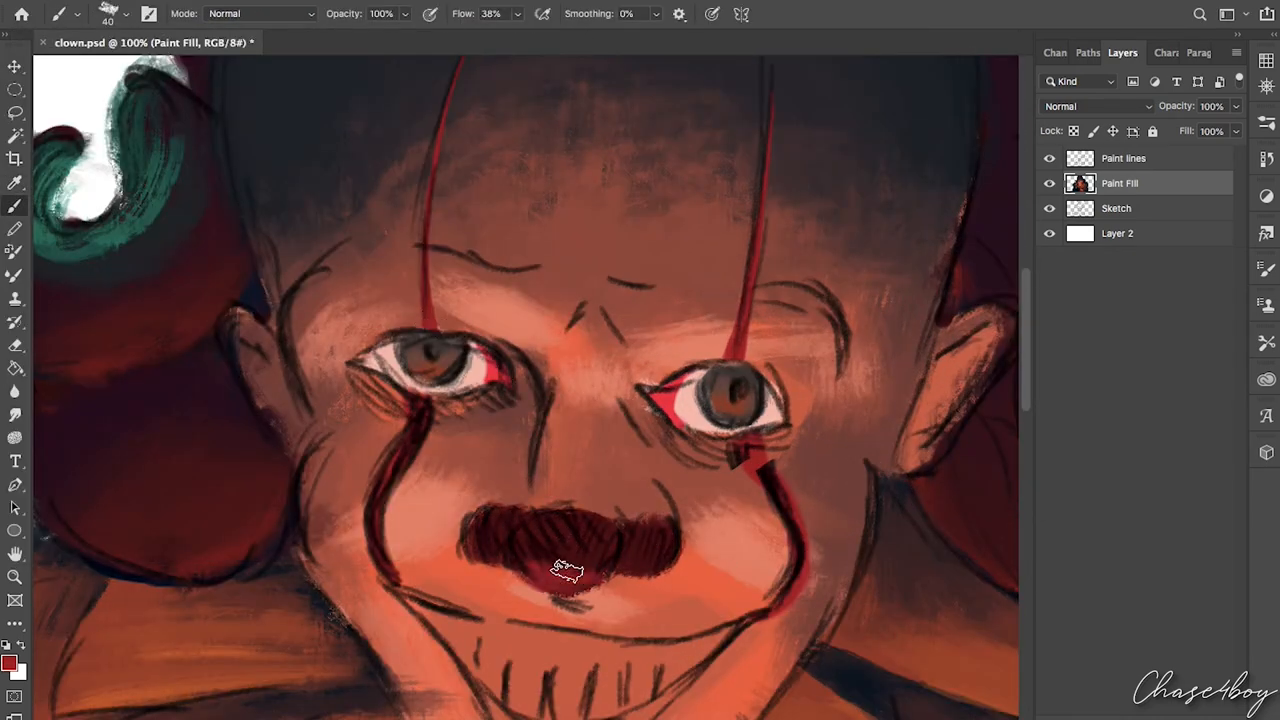
pyautogui.scroll(-3)
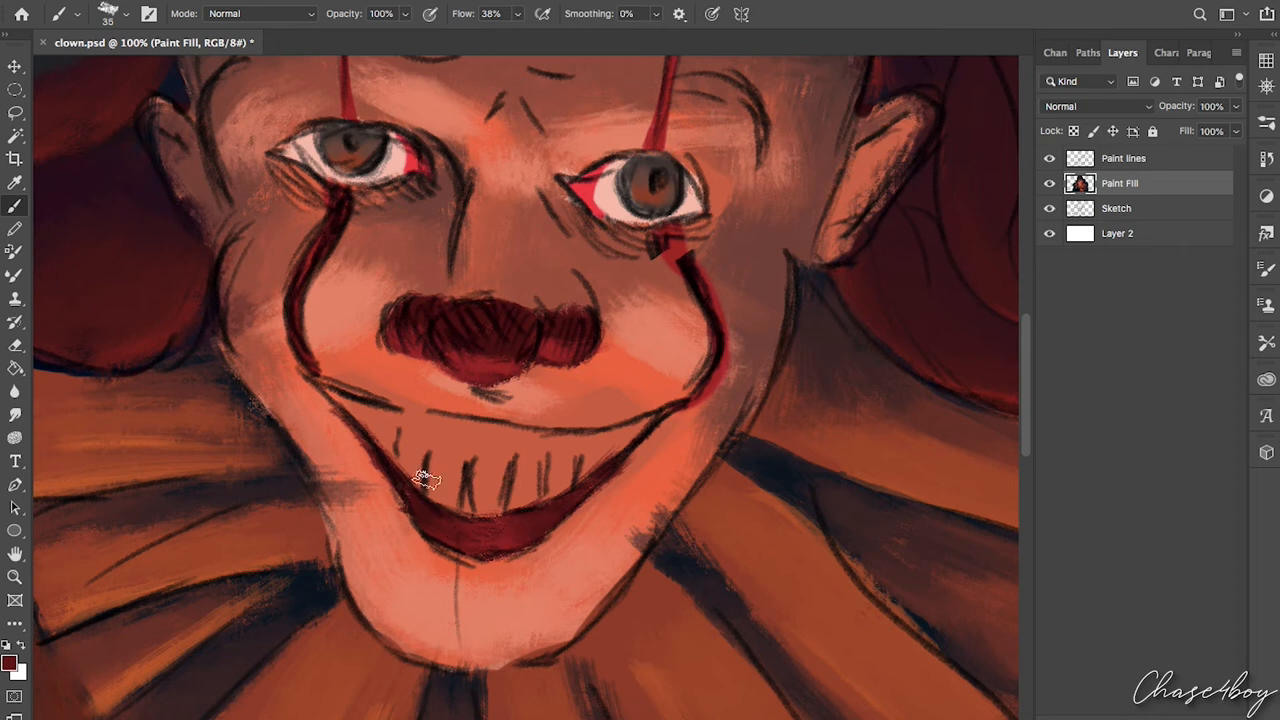
pyautogui.click(16, 668)
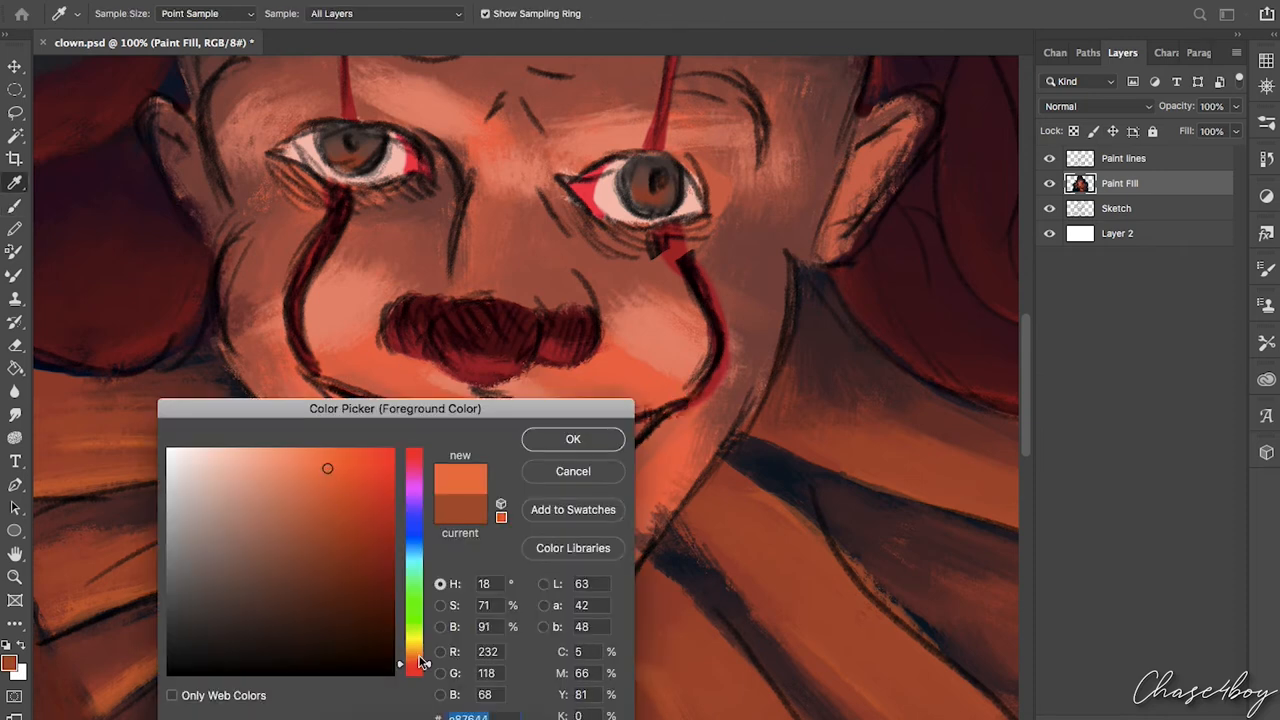
pyautogui.click(572, 440)
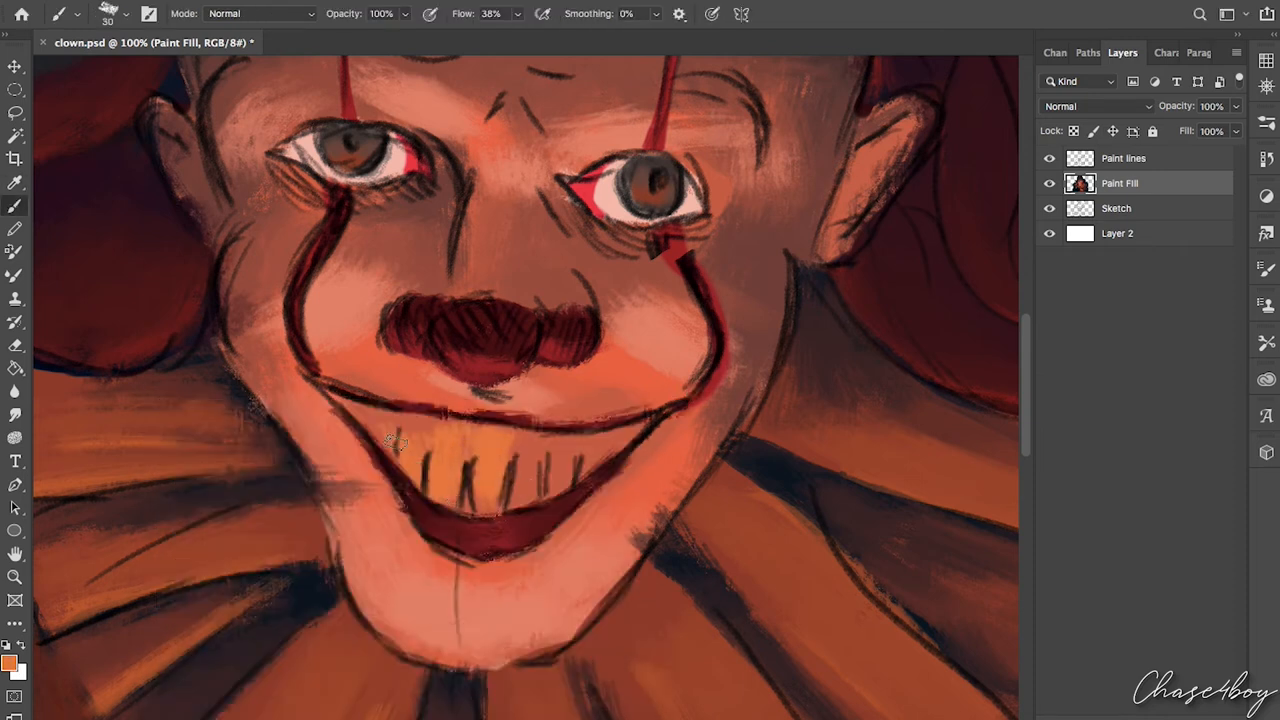
pyautogui.click(12, 664)
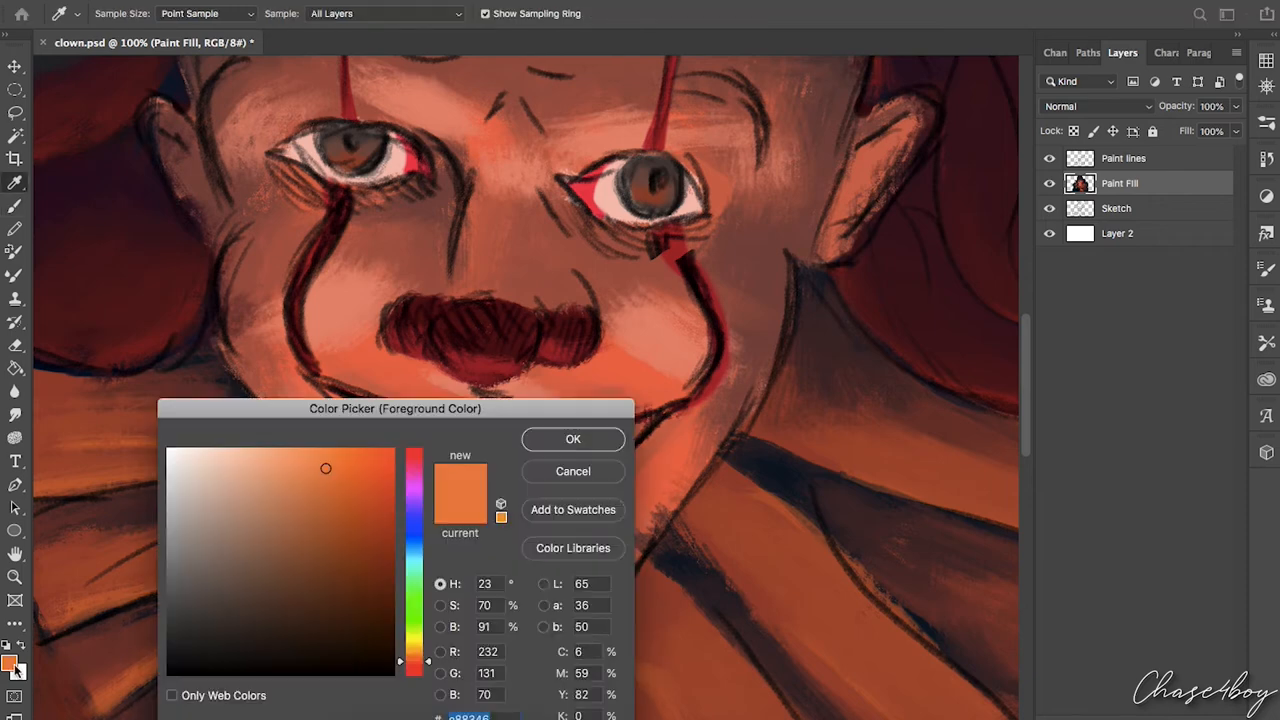
pyautogui.click(572, 440)
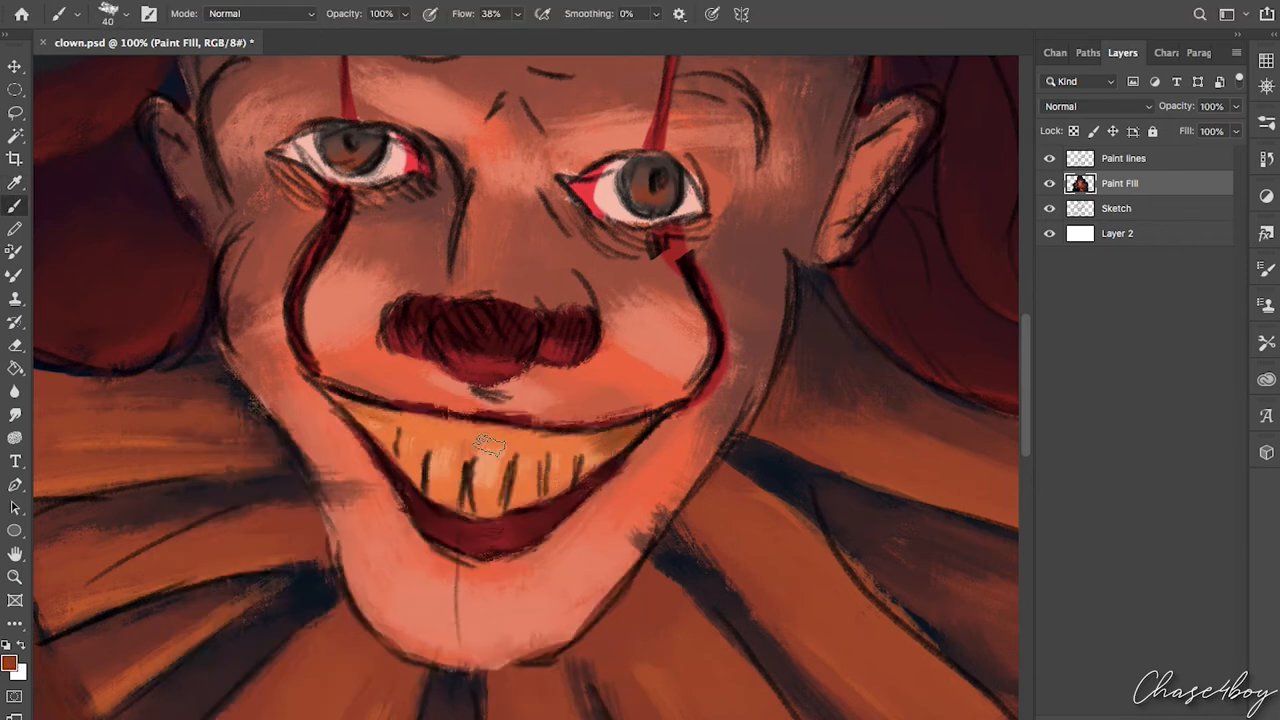
pyautogui.moveTo(490, 444); pyautogui.dragTo(468, 516)
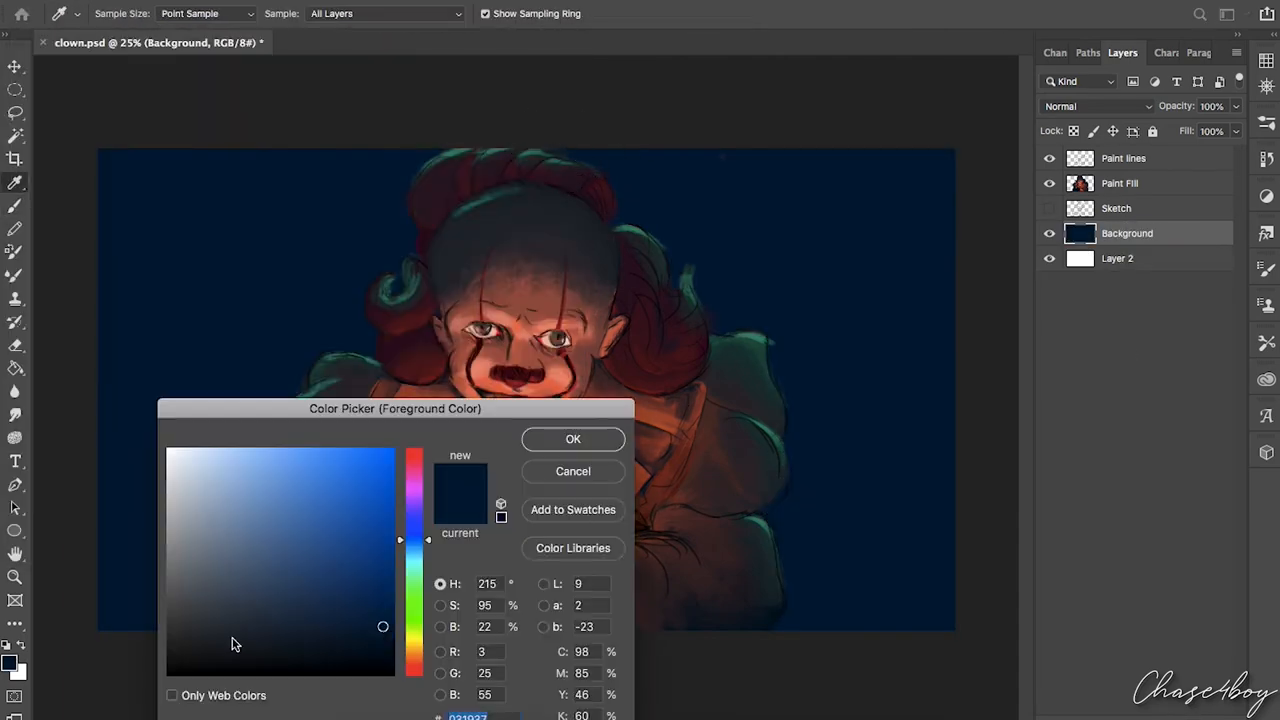
# Fill the background dark navy and paint a pale light ray diagonally across it
pyautogui.click(572, 440)
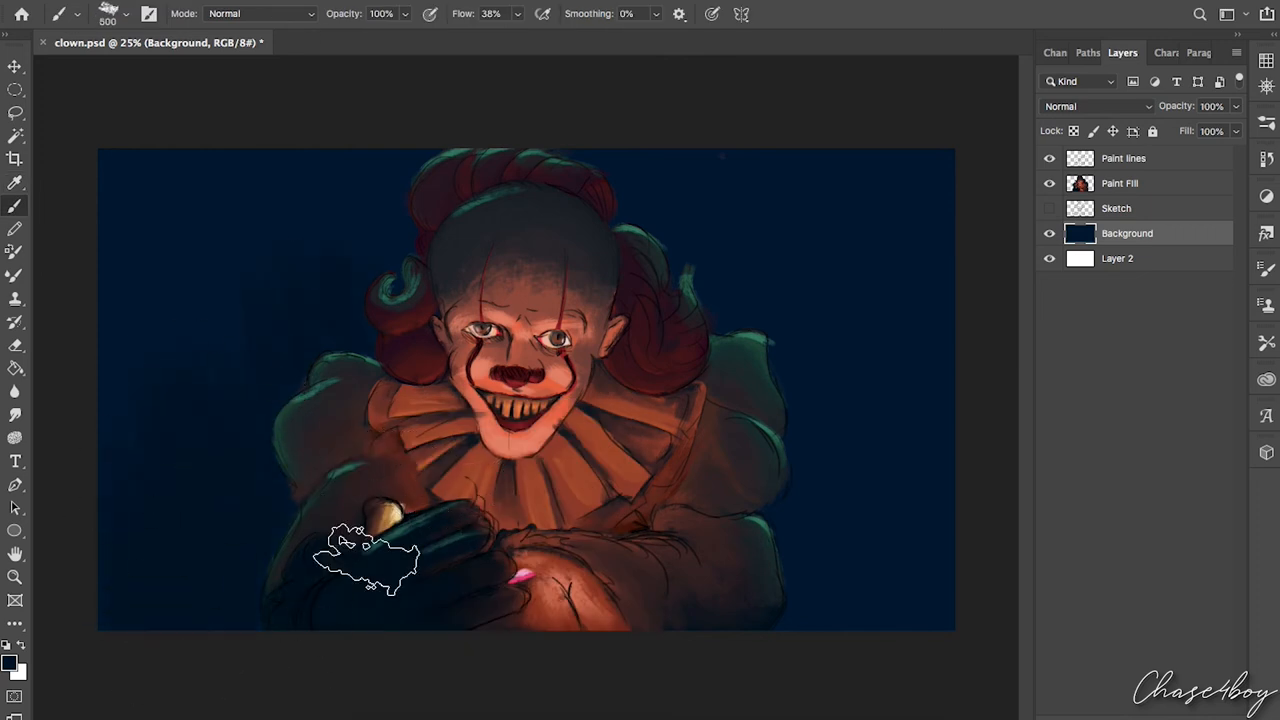
pyautogui.scroll(-3)
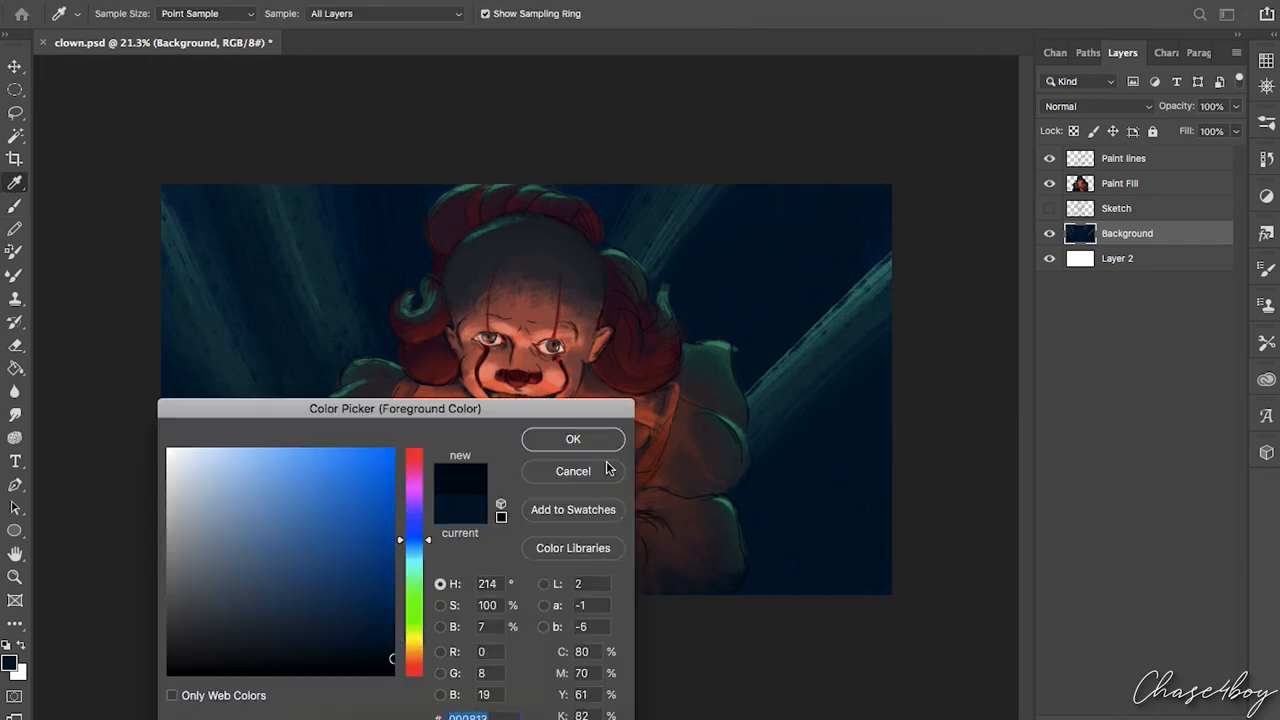
pyautogui.click(572, 440)
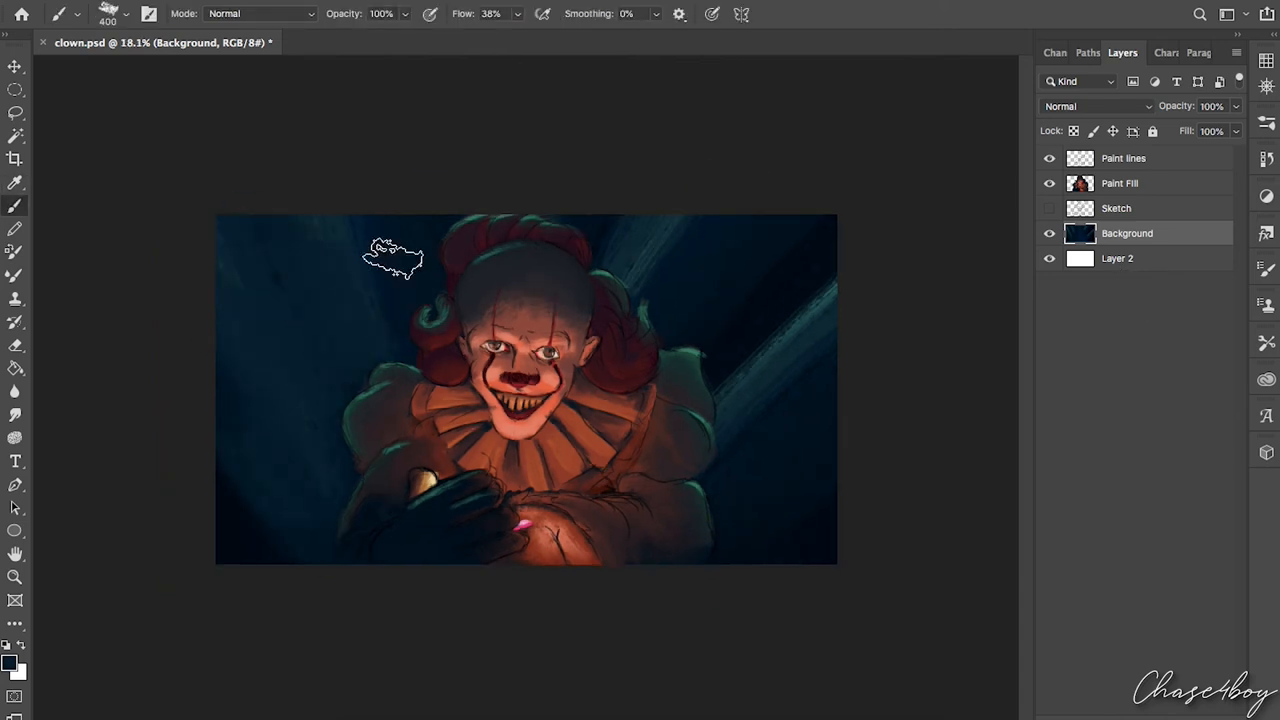
pyautogui.moveTo(392, 258); pyautogui.dragTo(650, 464)
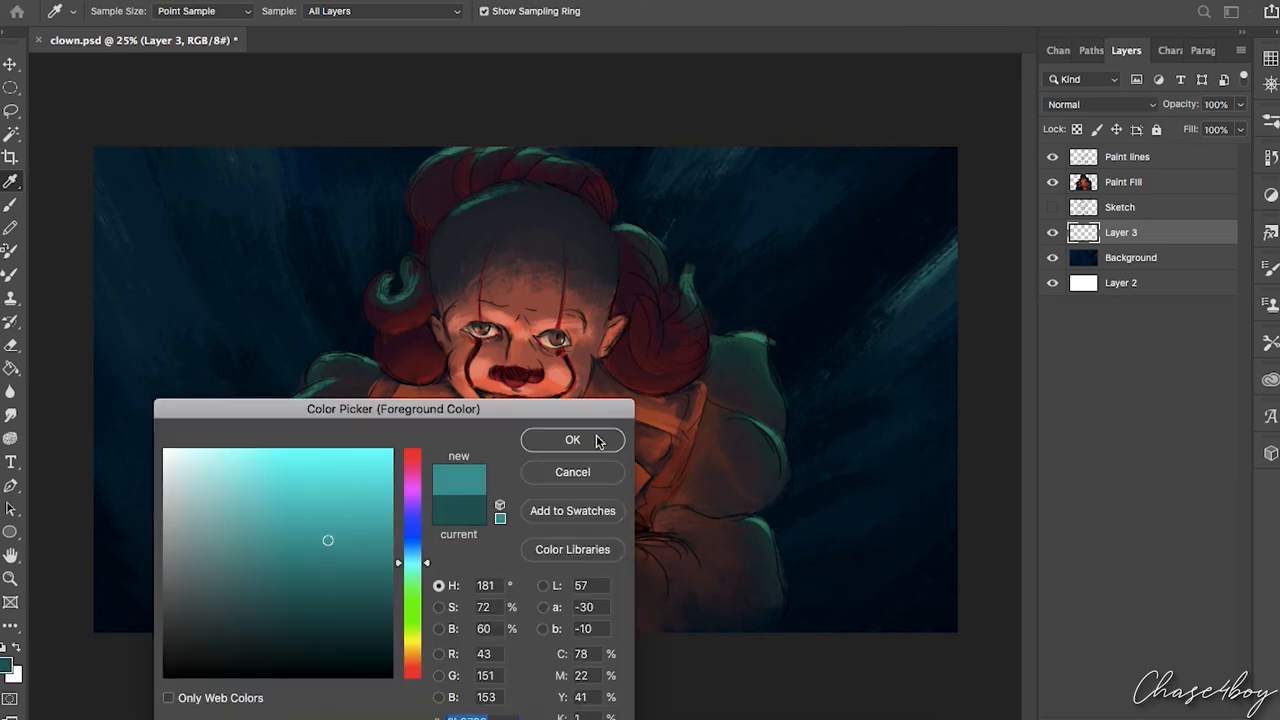
# Make the floating dots teal and give them a Motion Blur
pyautogui.click(572, 440)
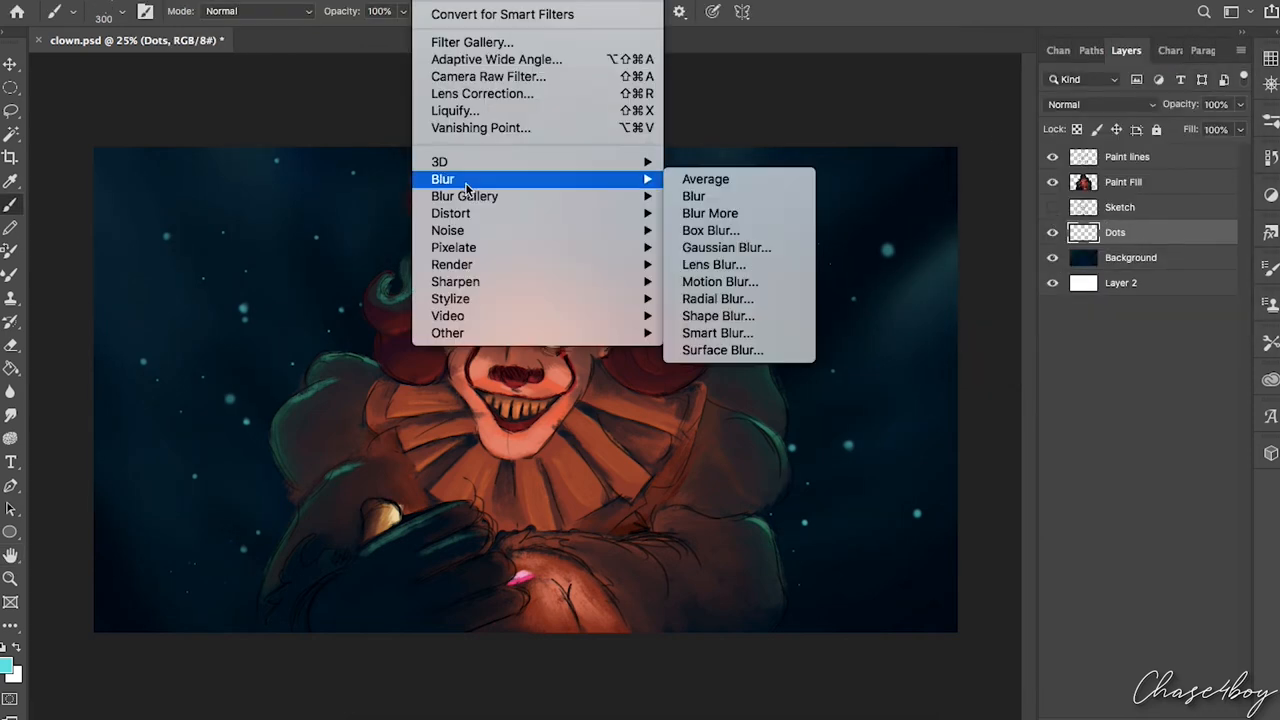
pyautogui.click(720, 280)
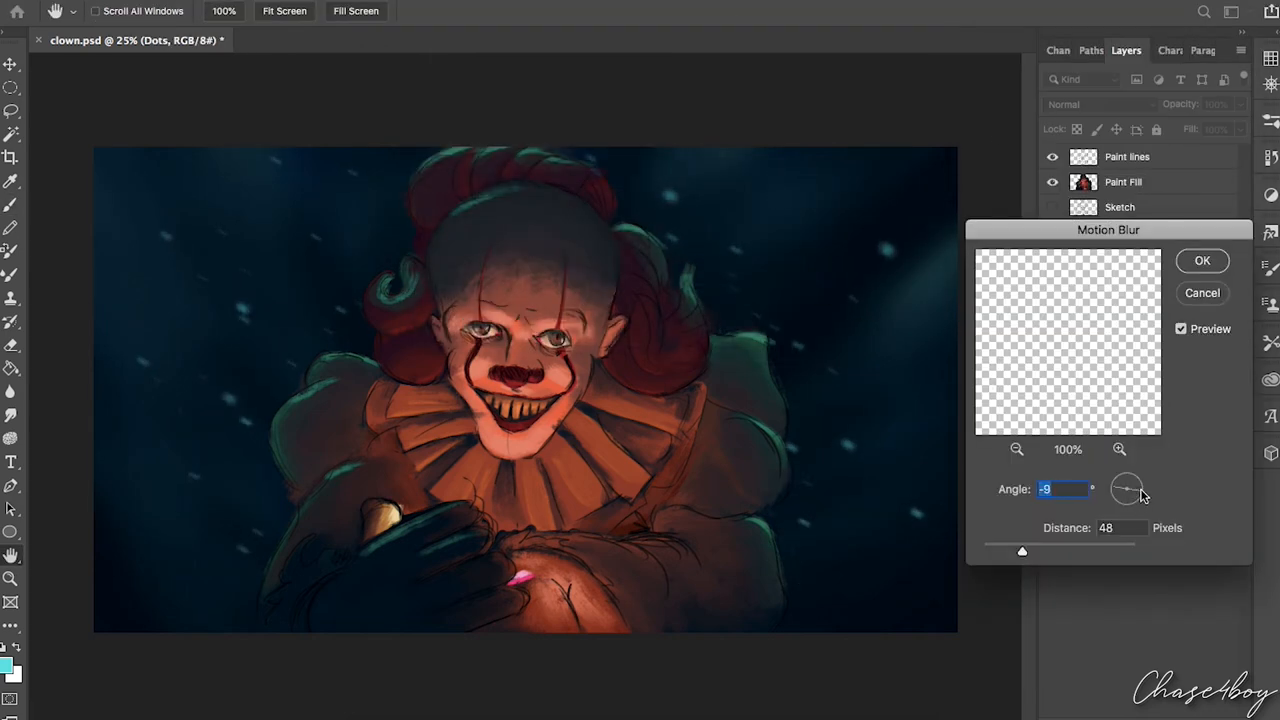
pyautogui.click(1202, 260)
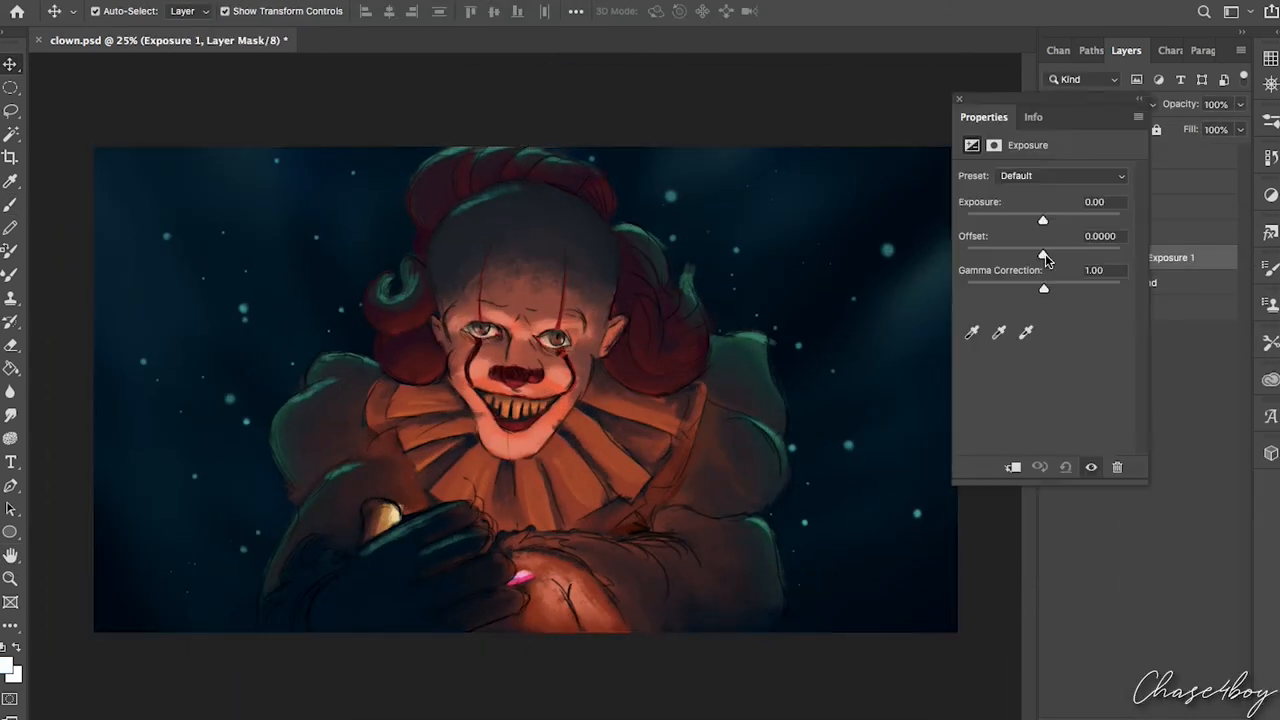
# Add Exposure and Hue/Saturation (hue +2) adjustments, then start a Gaussian Blur on the Dots copy
pyautogui.click(960, 100)
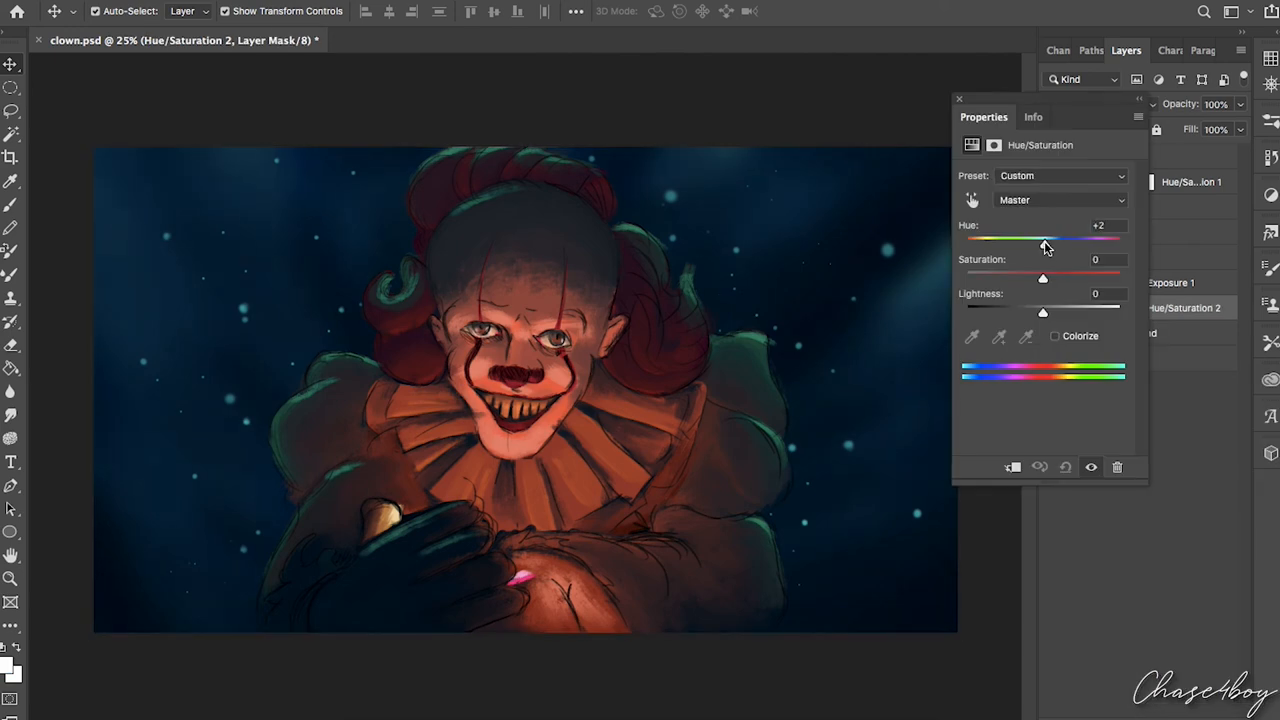
pyautogui.moveTo(1044, 244); pyautogui.dragTo(1036, 244)
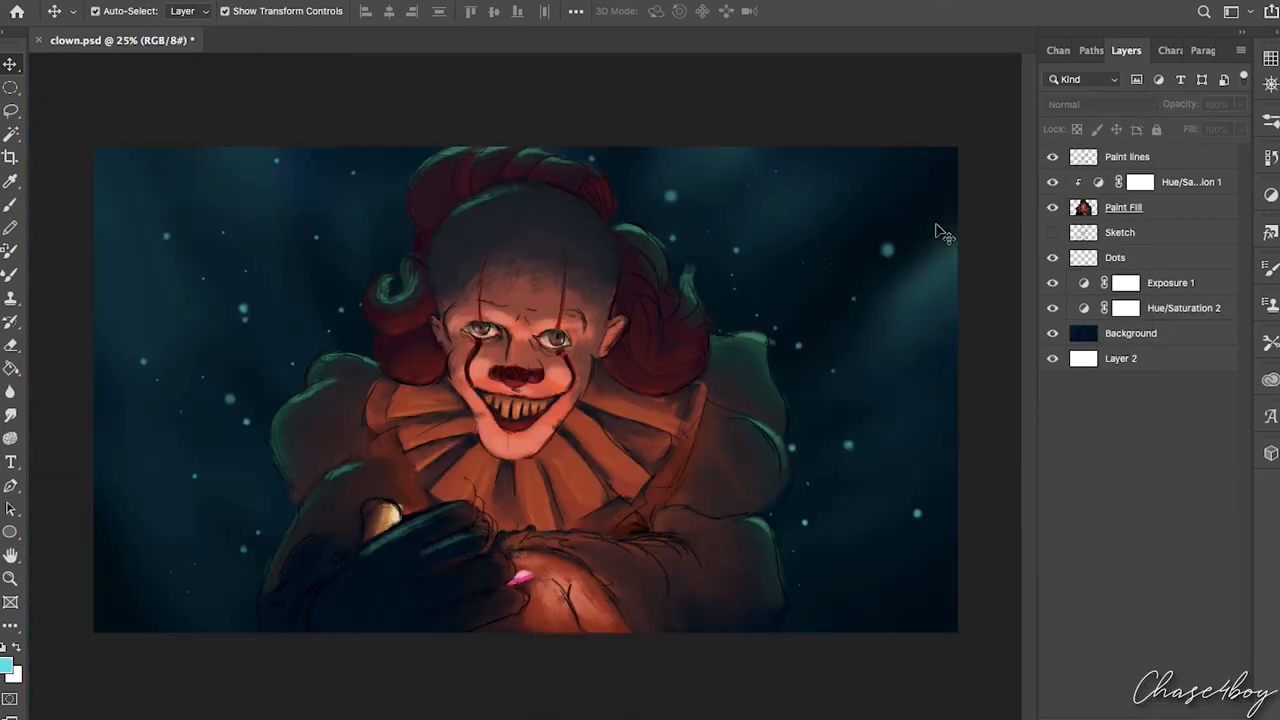
pyautogui.click(1116, 256)
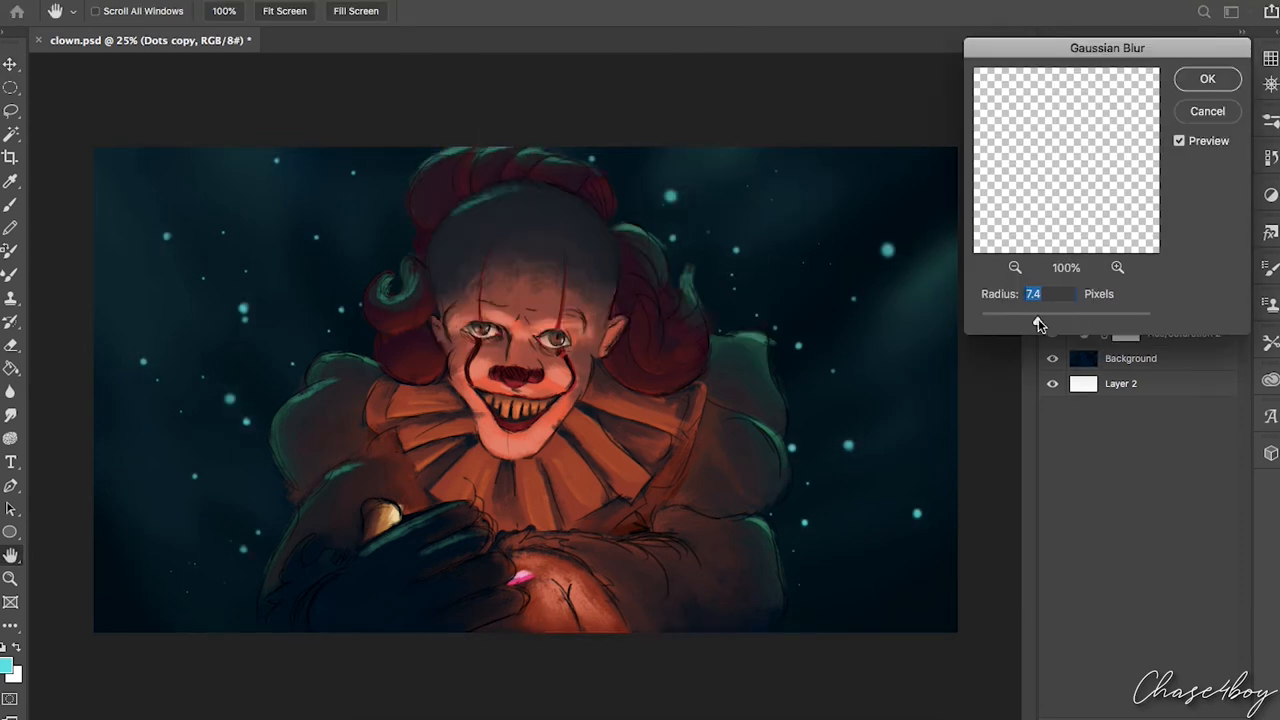
# Apply the Gaussian Blur to the dots copy and pick a brush for face detailing
pyautogui.click(1208, 80)
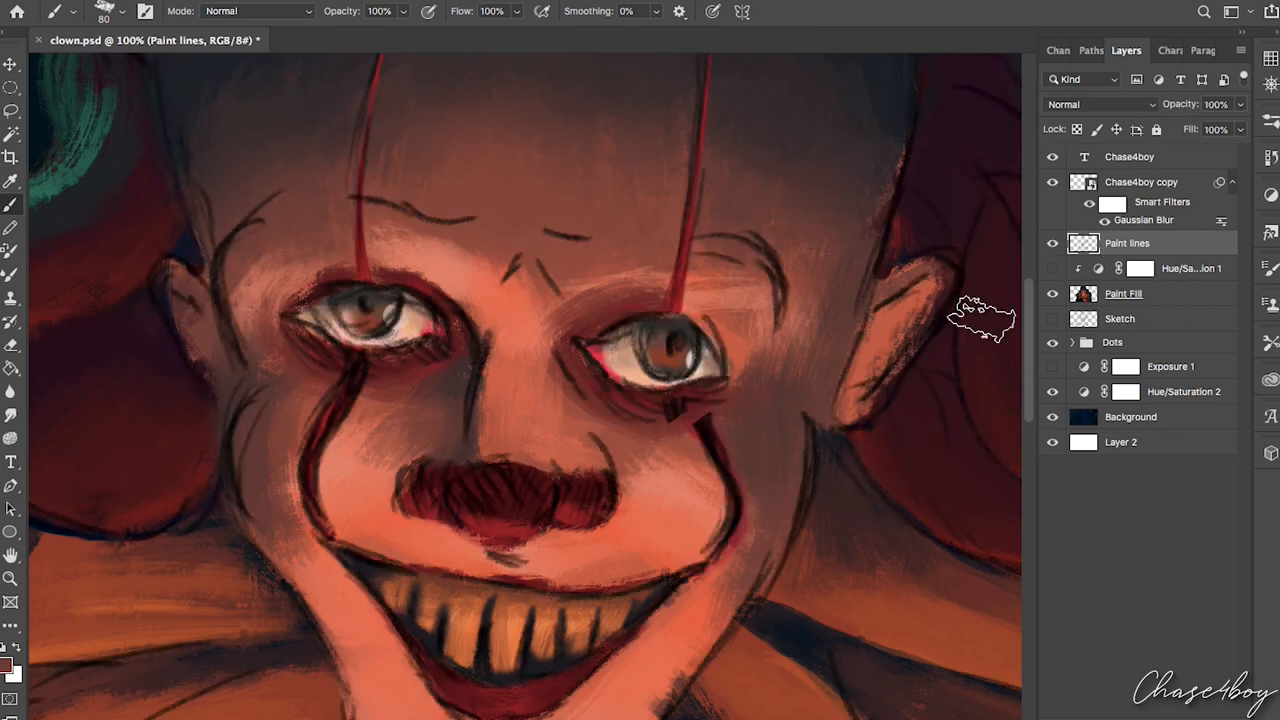
pyautogui.click(130, 12)
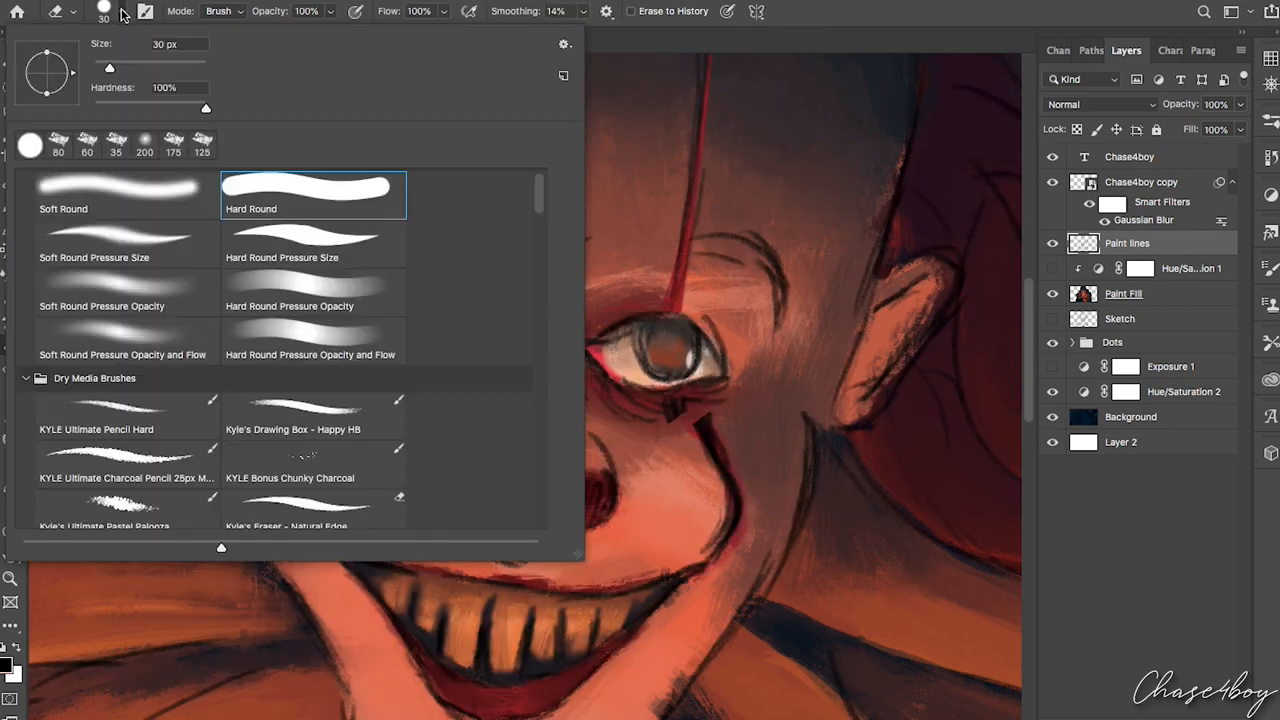